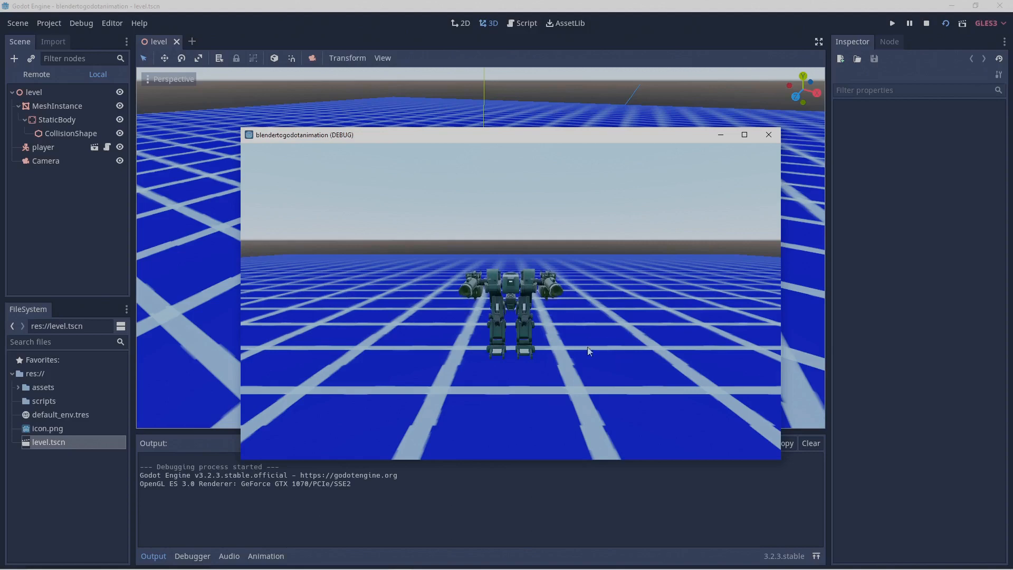
mouse_move(612, 370)
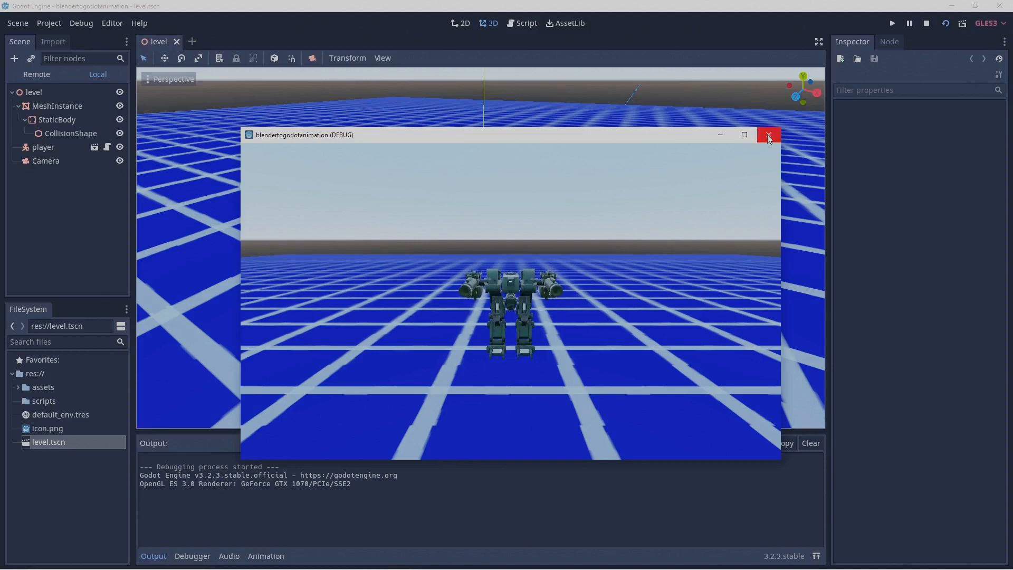
Close the running Godot game and switch Blender to the Animation workspace.
left_click(768, 134)
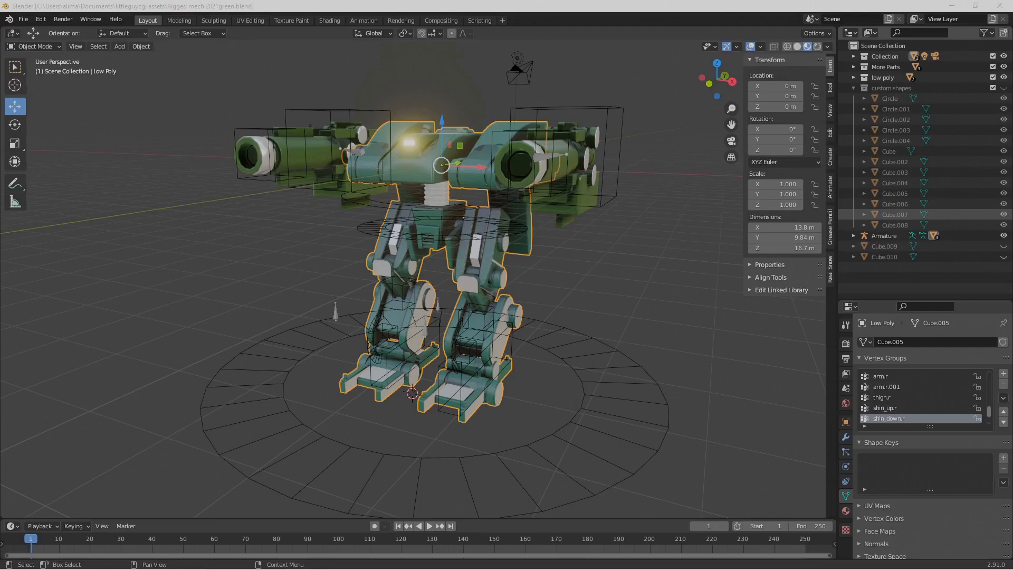
left_click(363, 21)
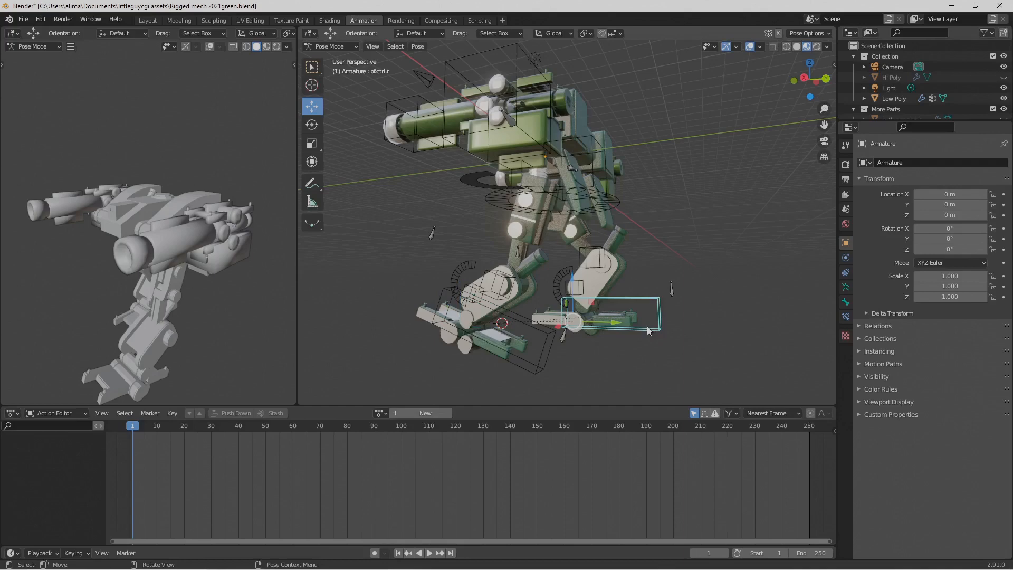
Mirror the posed bones with Paste Pose Flipped and step through the idlepose keyframes up to frame 19.
left_click(736, 47)
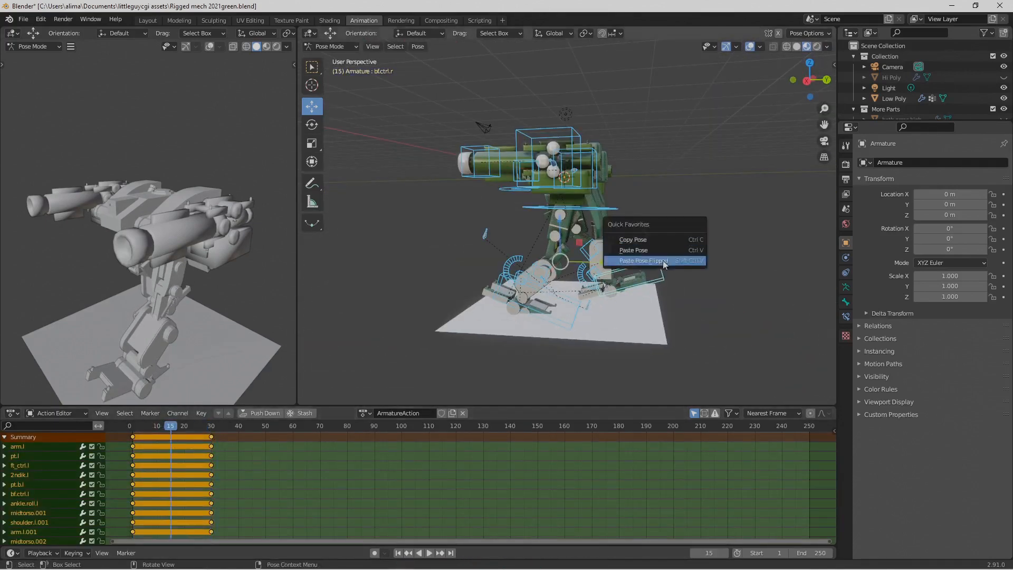
left_click(642, 261)
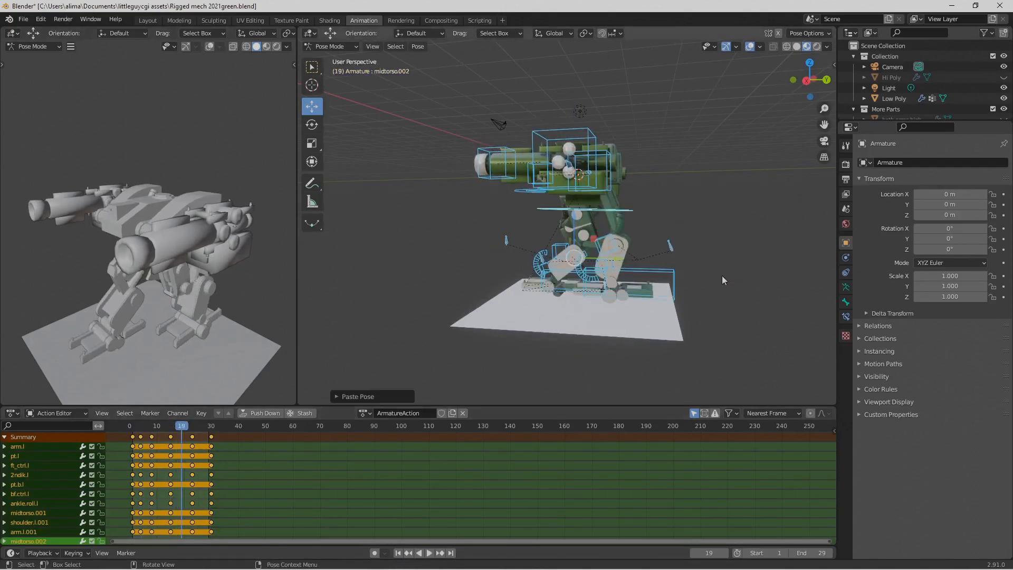
left_click(162, 426)
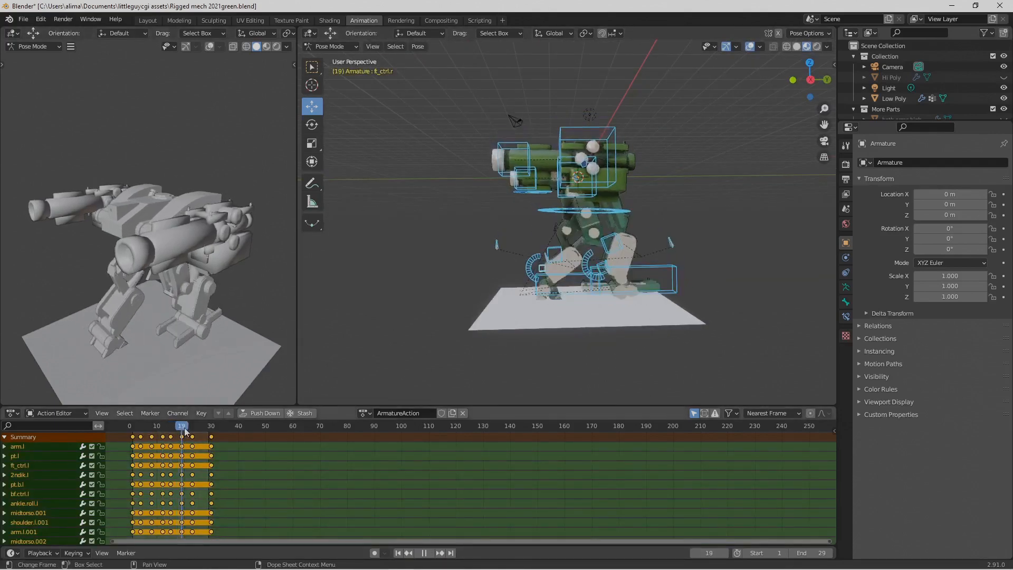
left_click(224, 426)
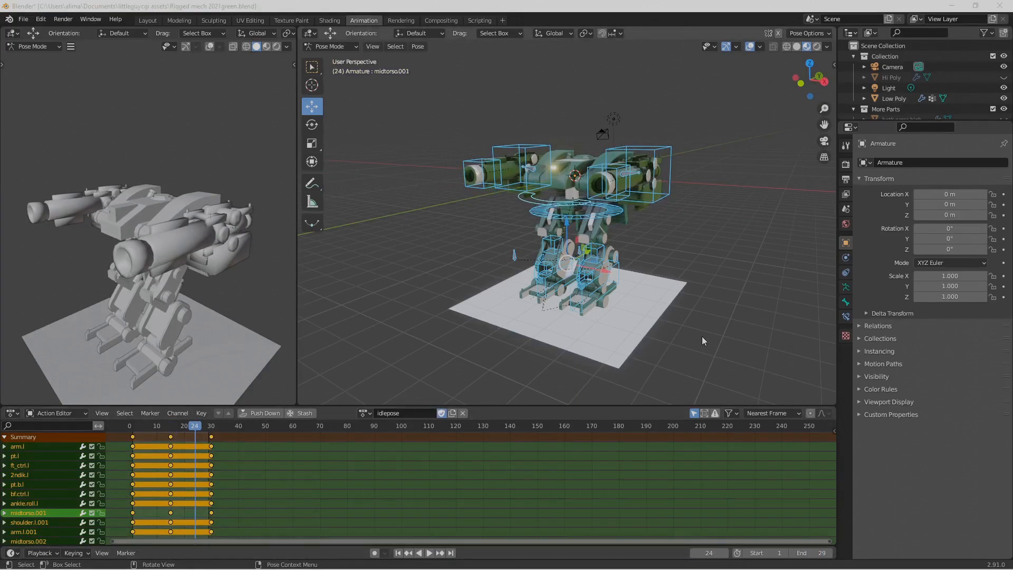
mouse_move(640, 304)
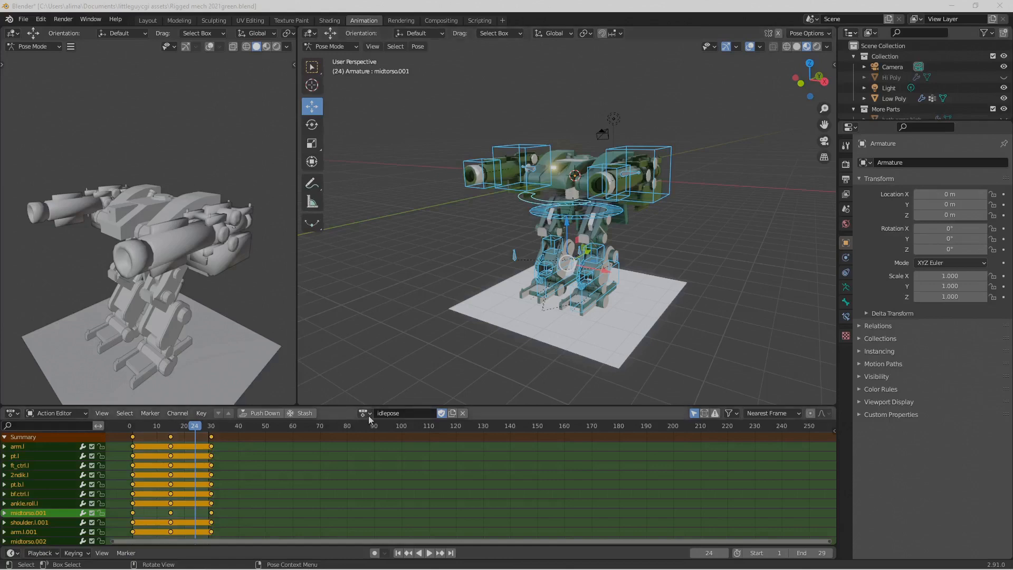
left_click(364, 413)
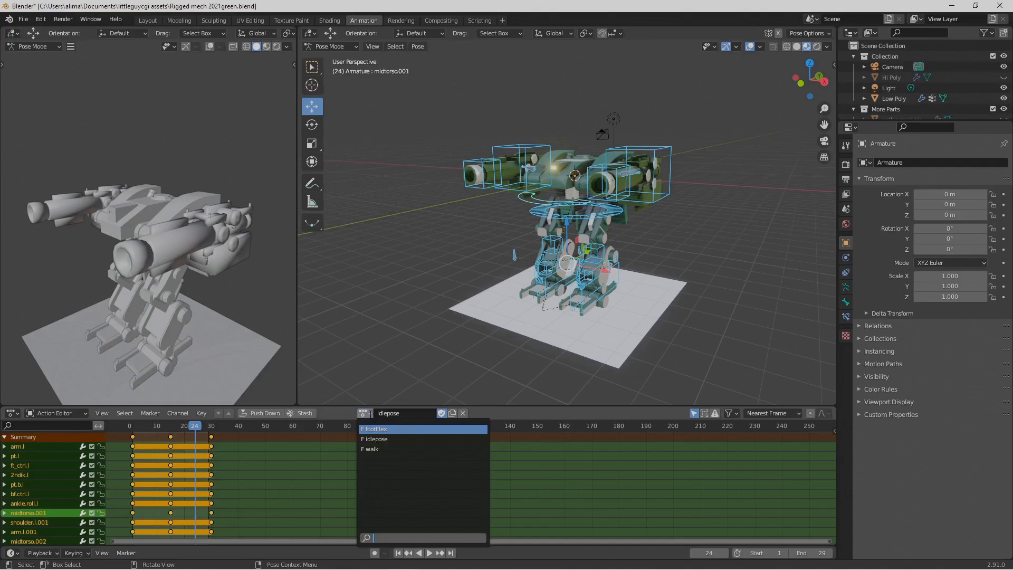
mouse_move(396, 439)
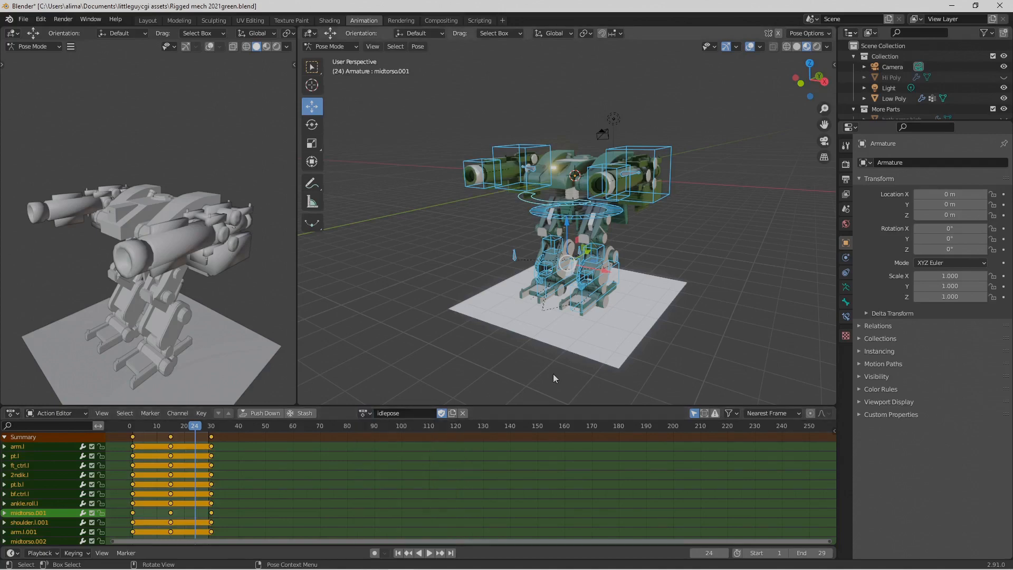
mouse_move(332, 58)
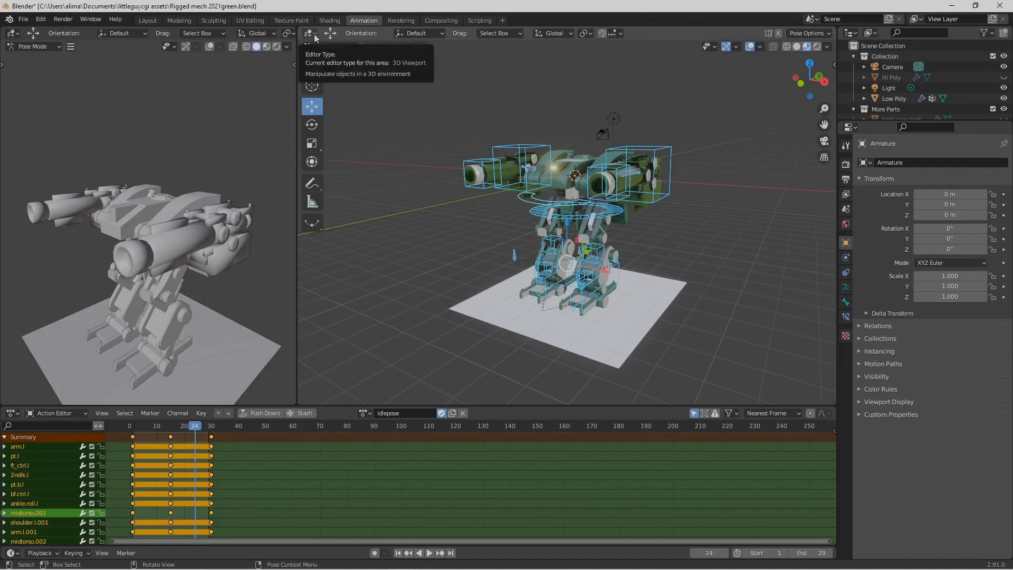
Change the 3D viewport area into the Nonlinear Animation editor.
left_click(310, 33)
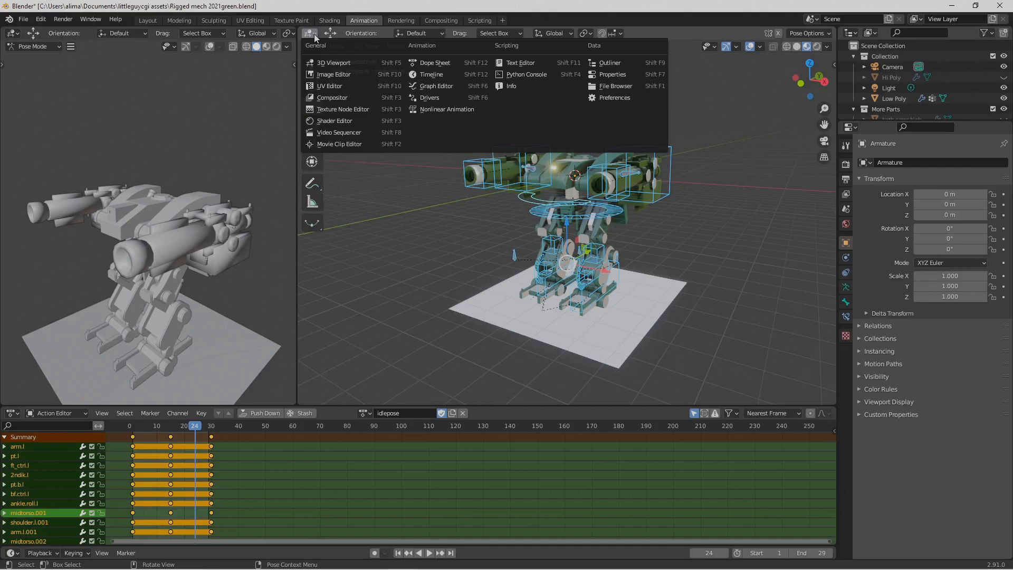
mouse_move(446, 109)
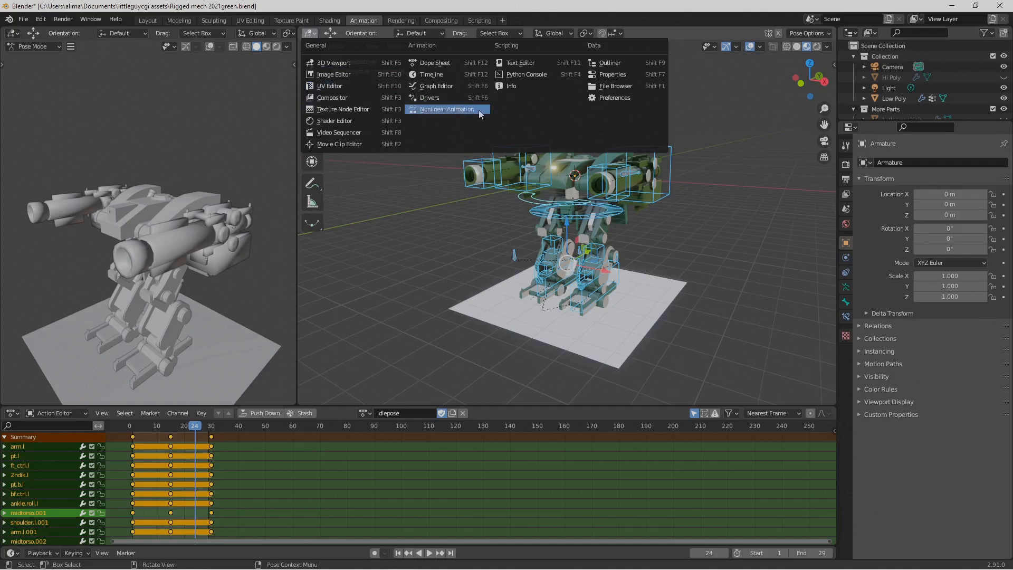
left_click(448, 108)
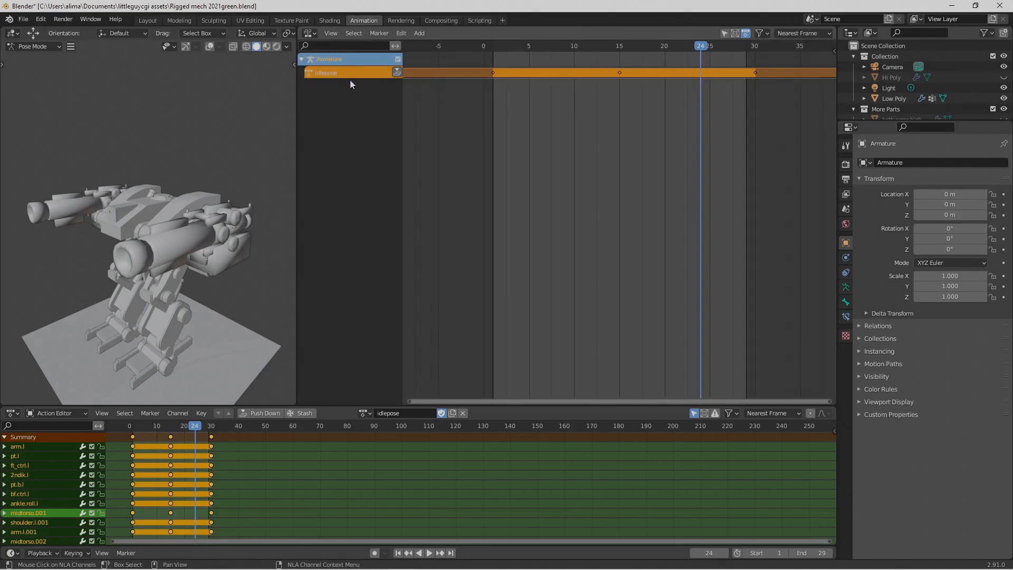
mouse_move(379, 91)
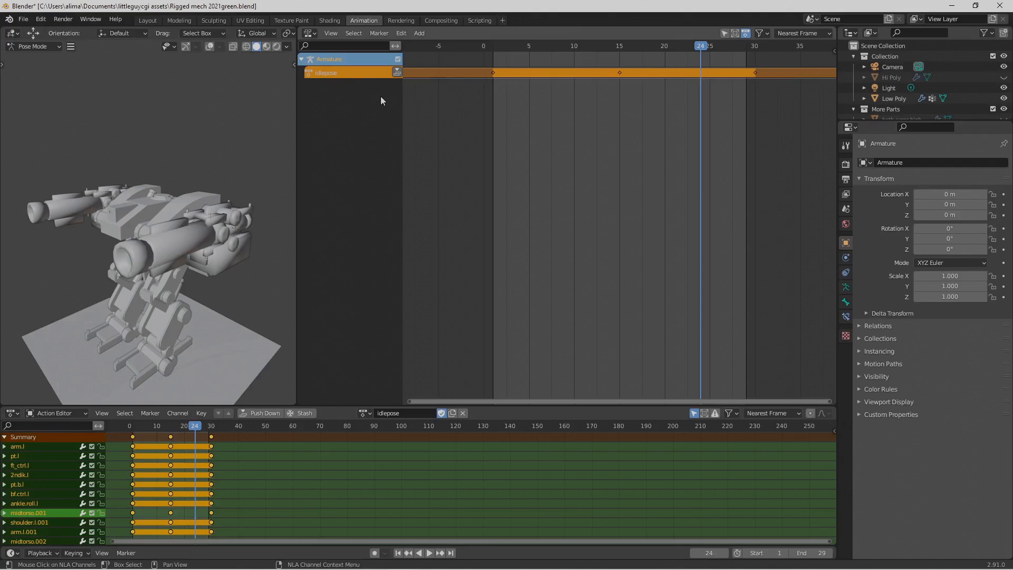
mouse_move(333, 83)
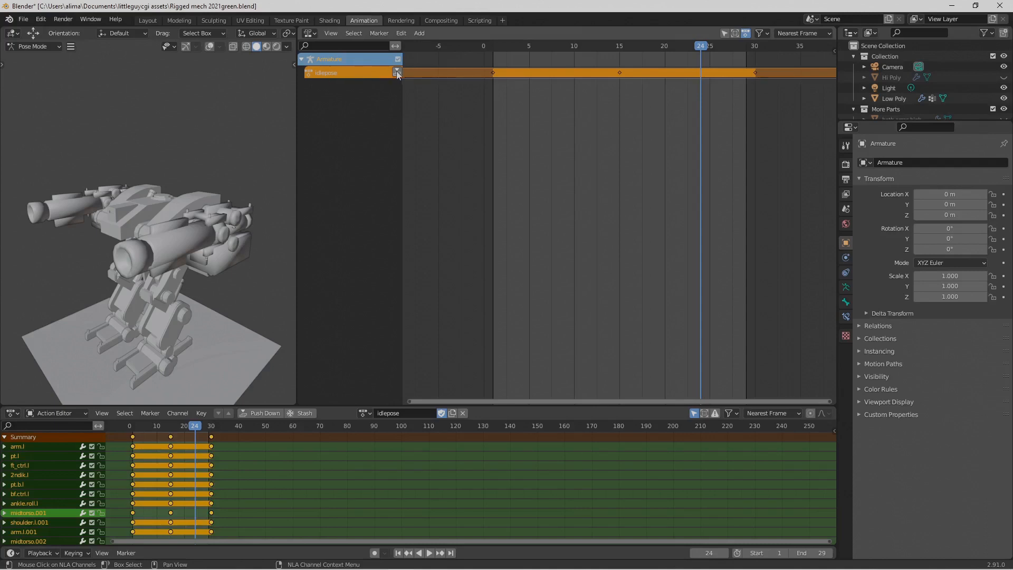
mouse_move(398, 73)
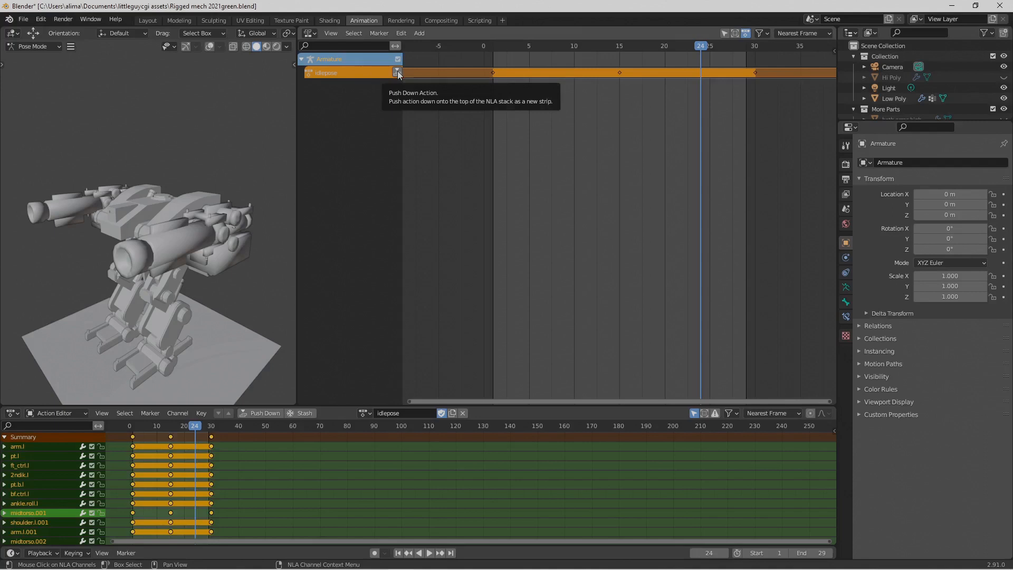
Push the idlepose and walk actions down onto separate NLA tracks.
left_click(398, 73)
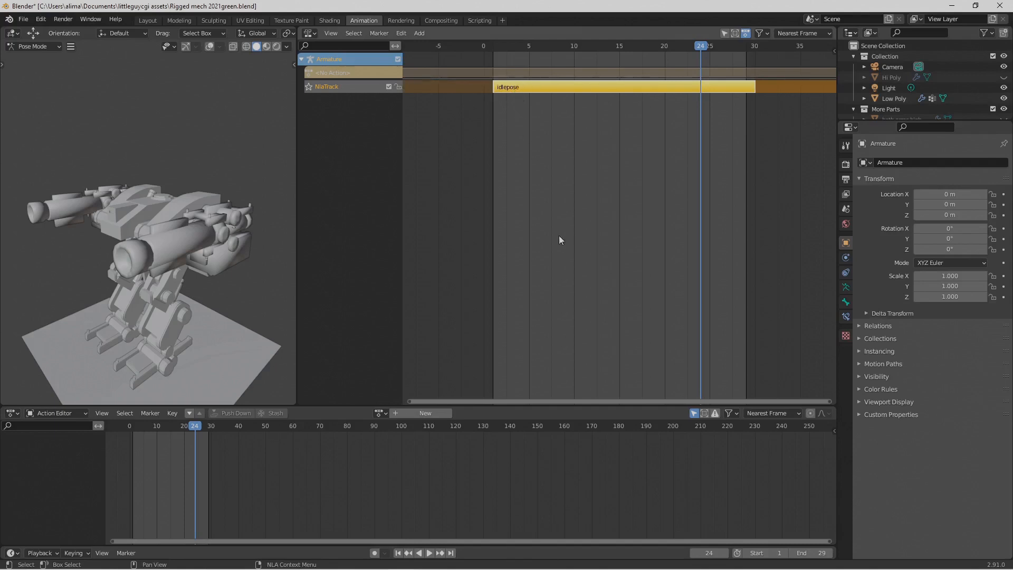
mouse_move(597, 284)
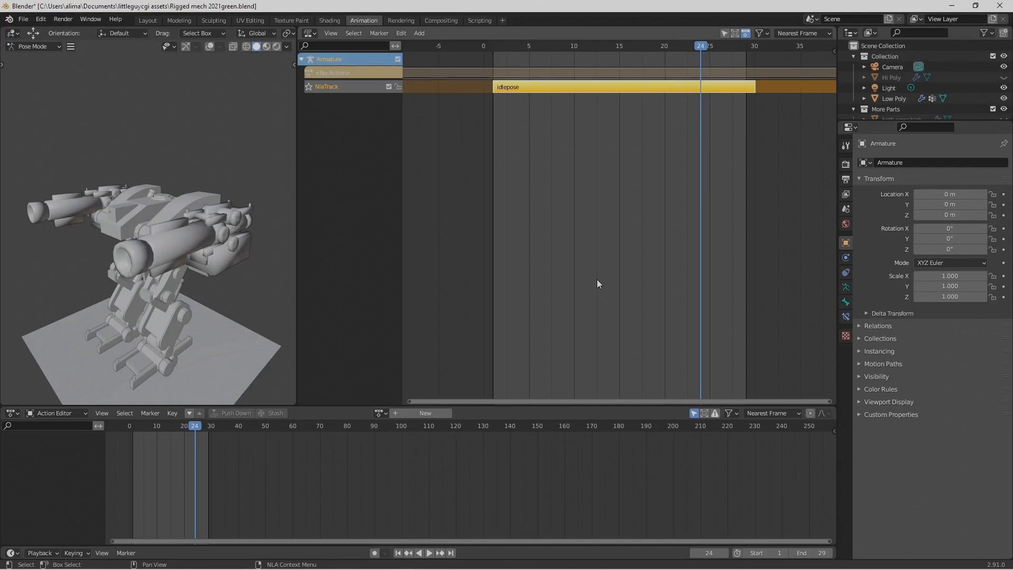
mouse_move(380, 412)
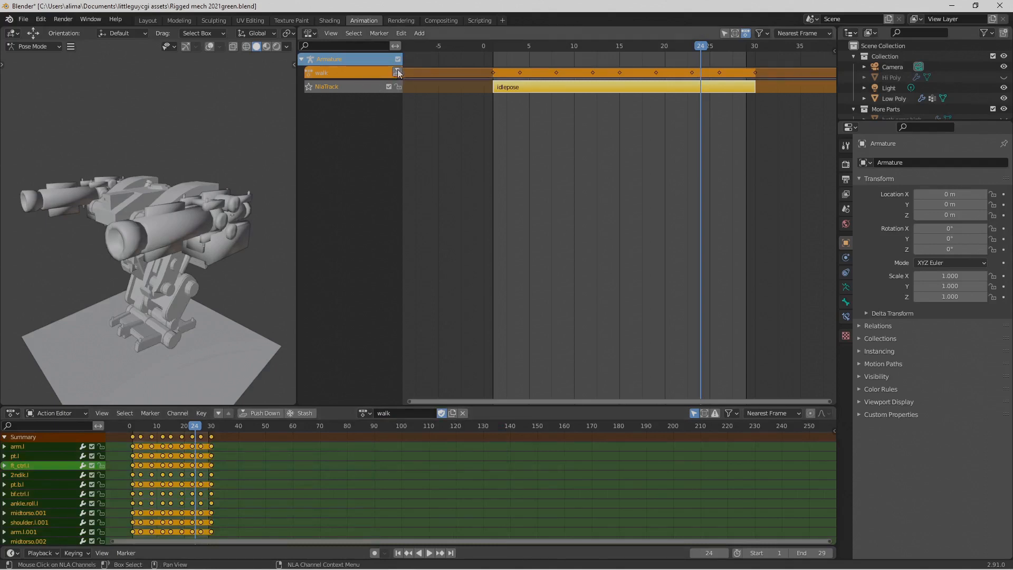
mouse_move(398, 73)
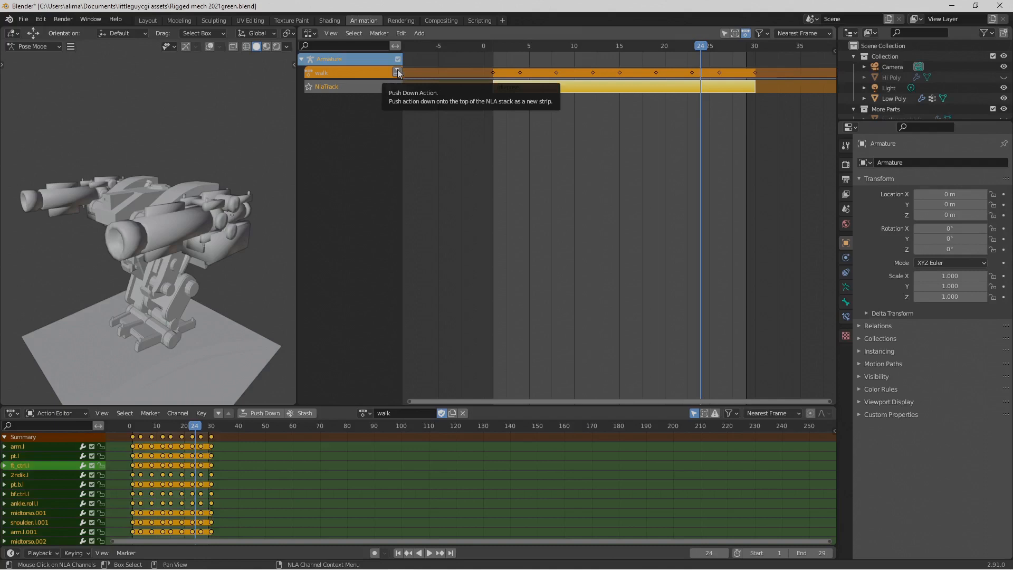
left_click(397, 72)
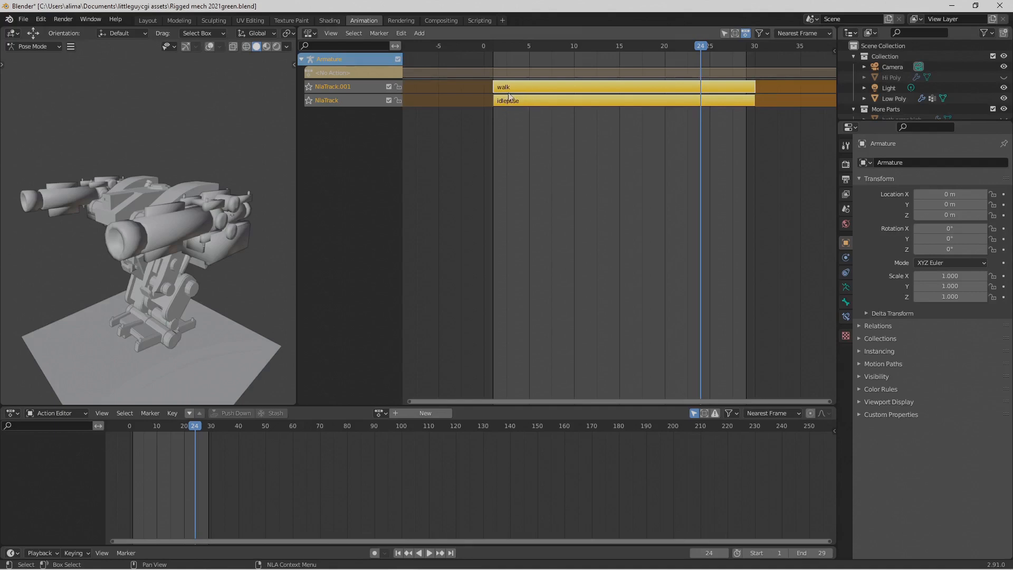
mouse_move(526, 94)
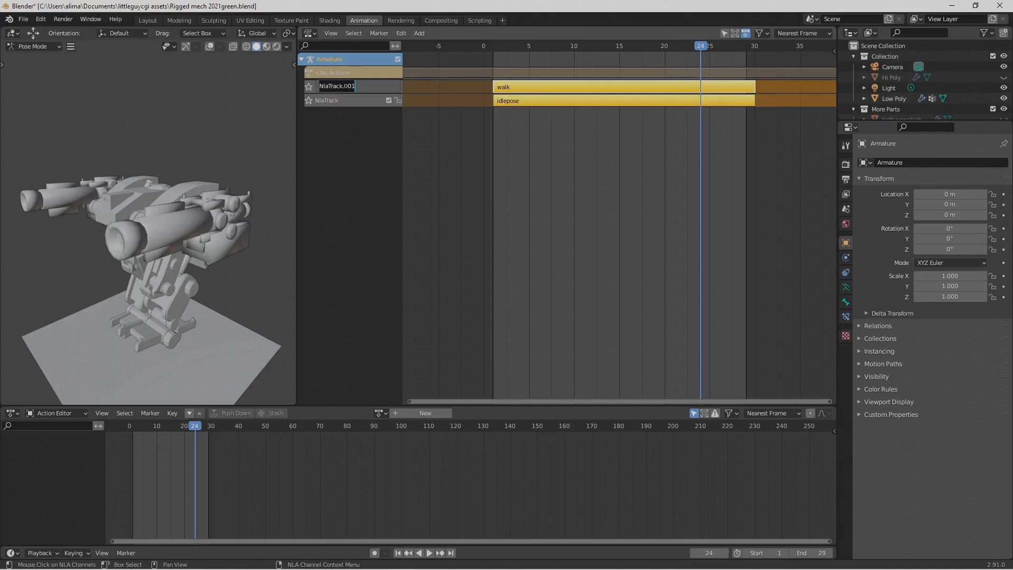
Rename the top NLA track to 'walk' and start renaming the idlepose track.
type("wal")
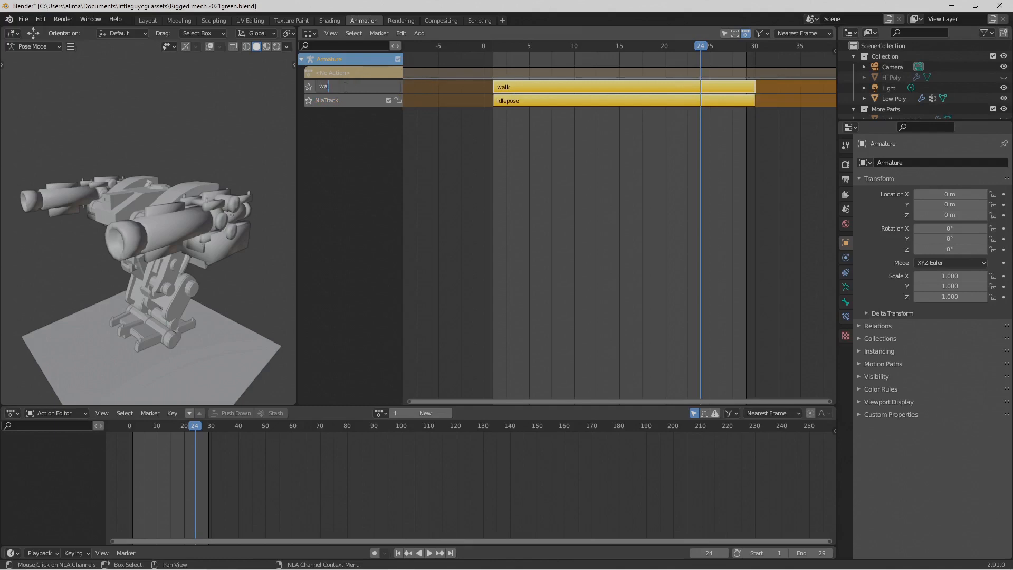
key("Return")
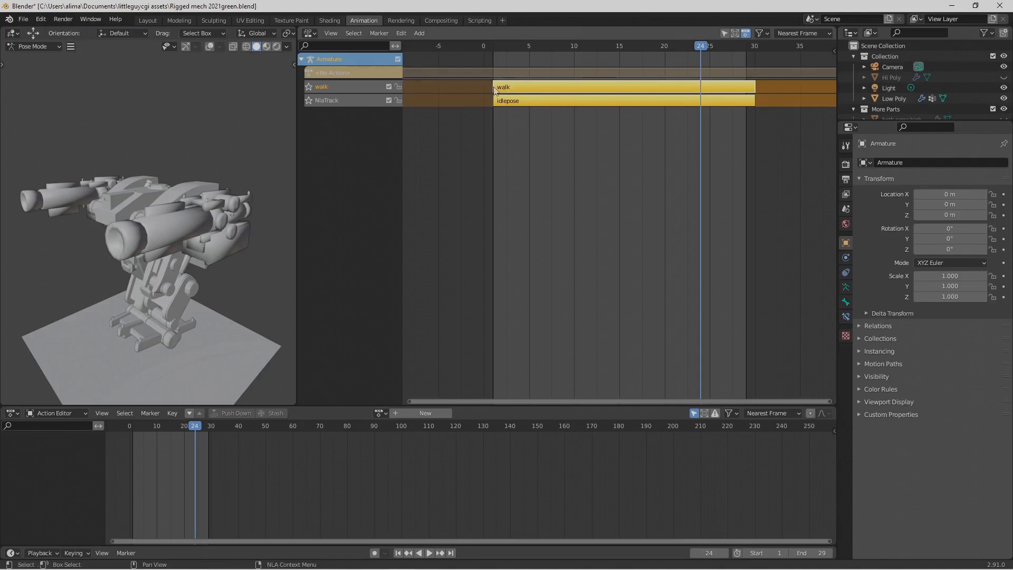
mouse_move(457, 90)
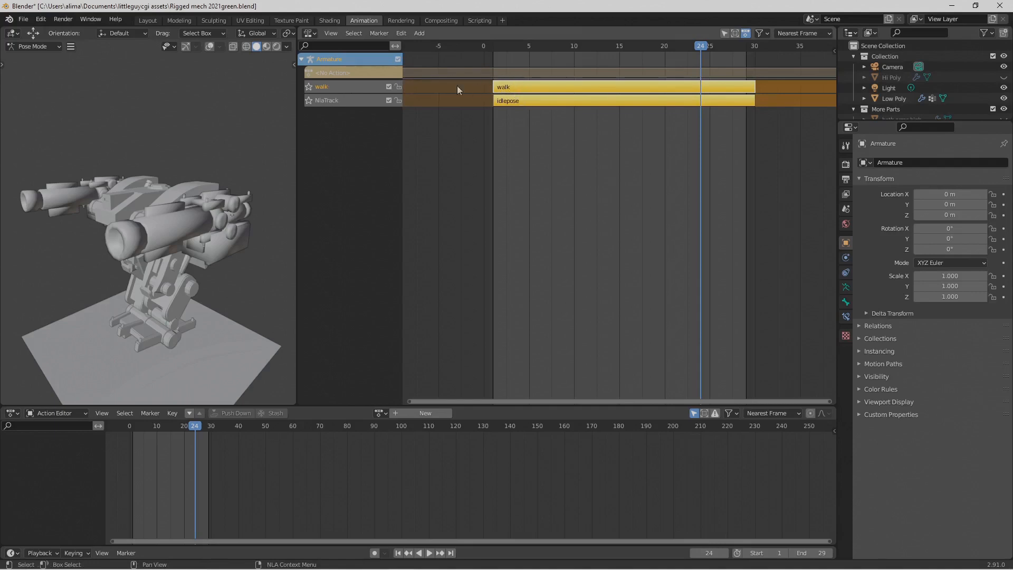
mouse_move(493, 108)
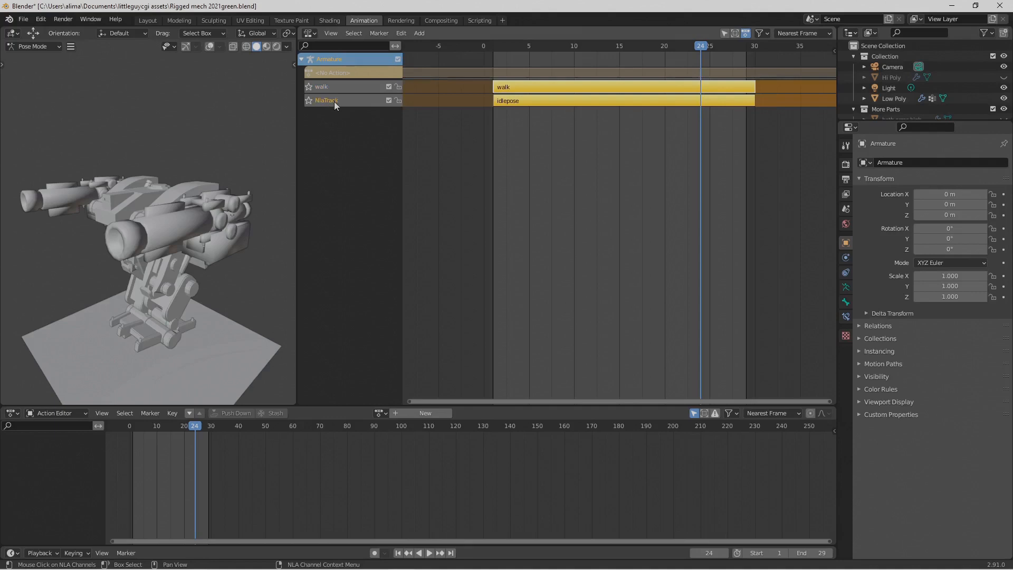
double_click(326, 100)
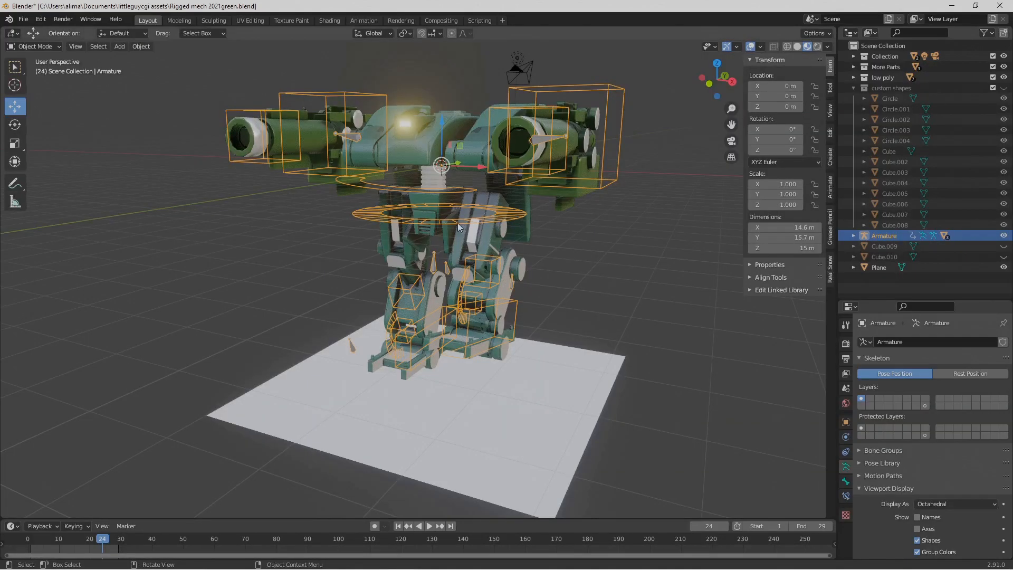
mouse_move(669, 331)
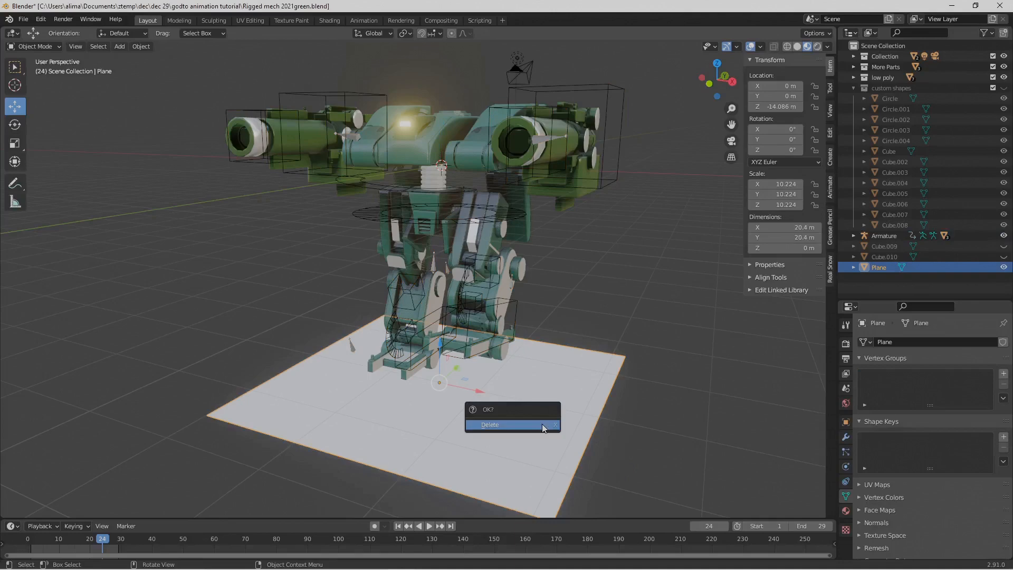
Delete the ground plane, the camera and the stray Cube.009 object.
left_click(490, 424)
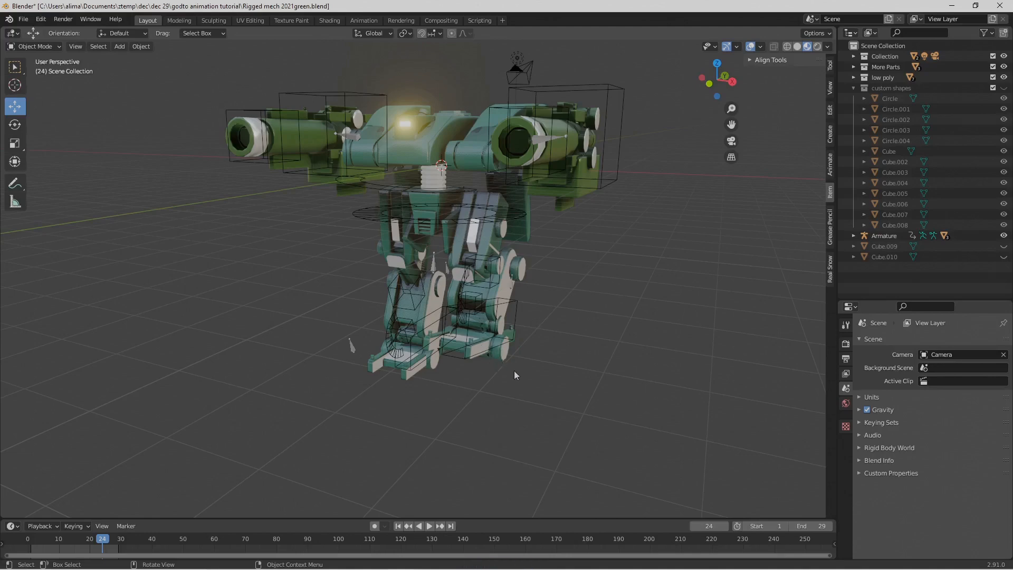
mouse_move(531, 66)
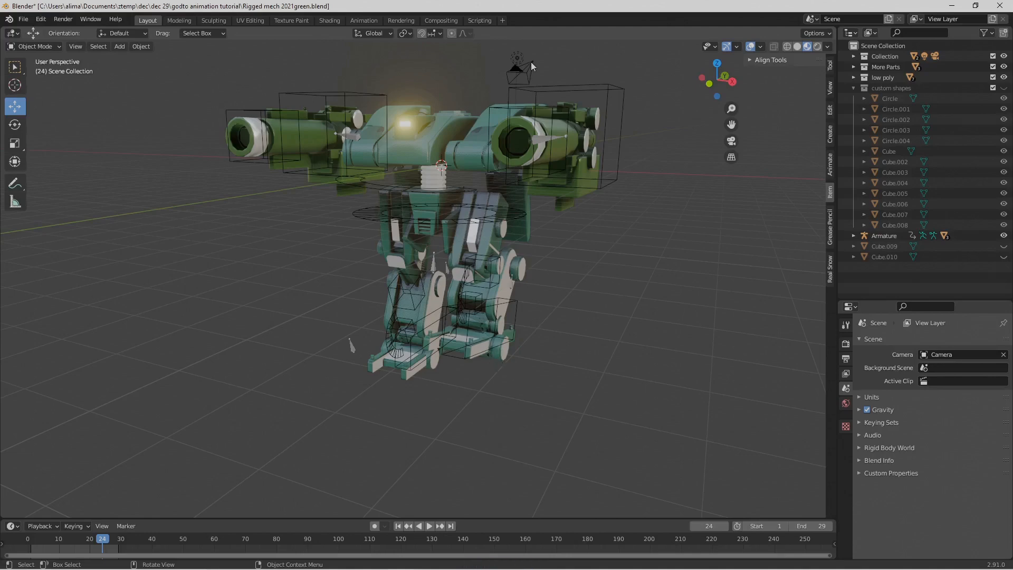
left_click(517, 64)
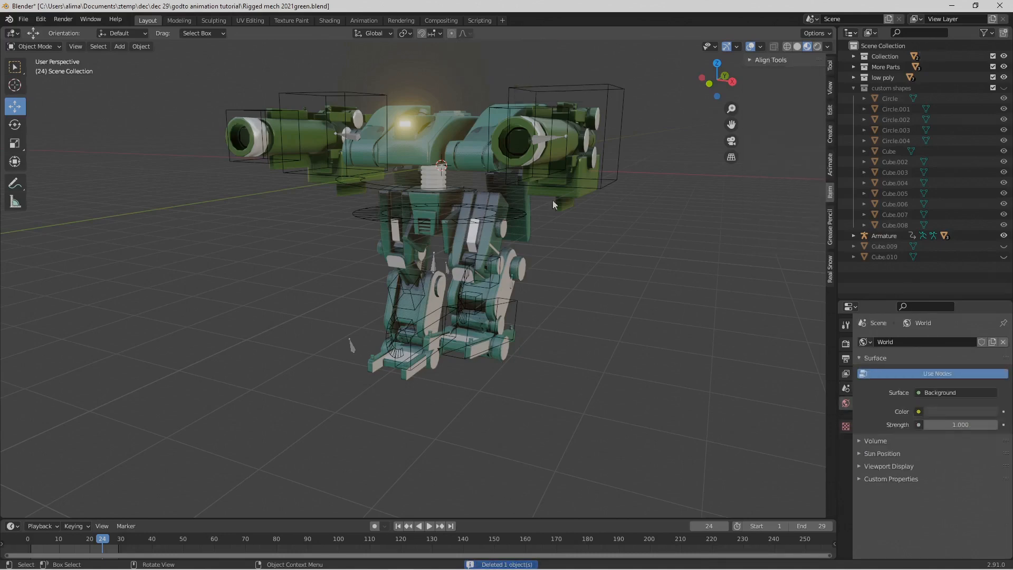
left_click_drag(552, 204, 441, 235)
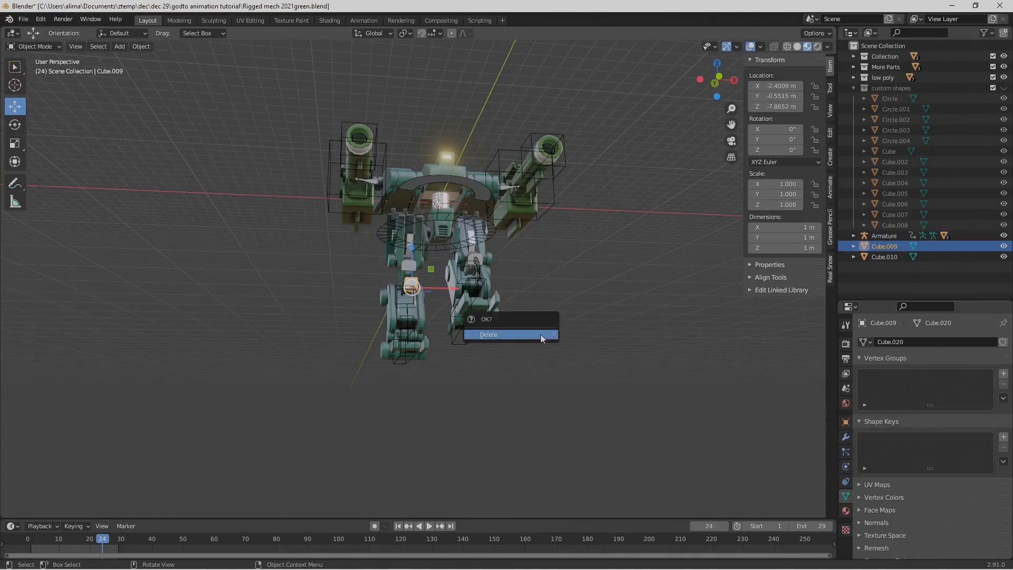
left_click(489, 335)
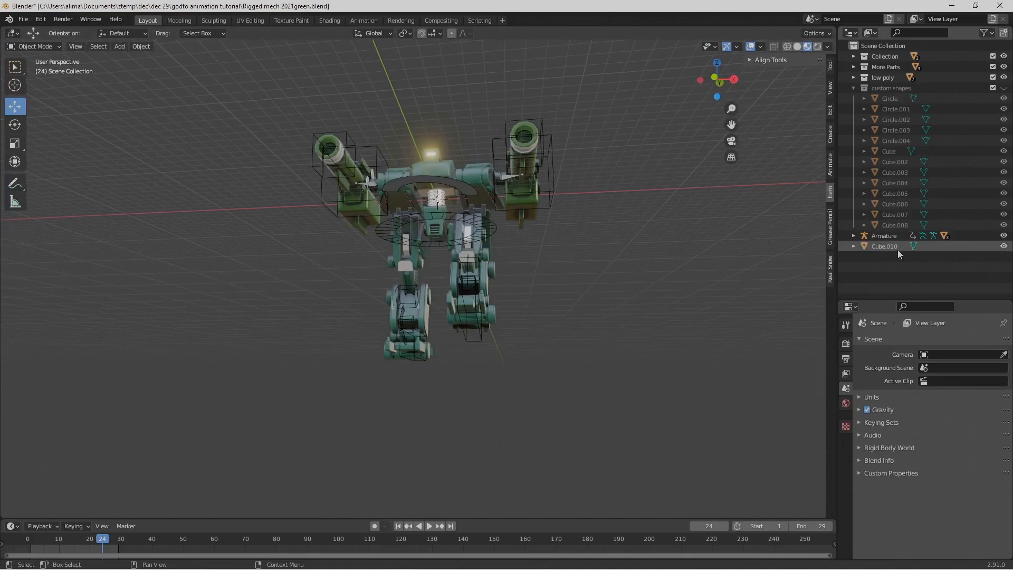
Remove Cube.010 and the custom shapes collection, leaving Collection, More Parts, low poly and Armature.
left_click(854, 246)
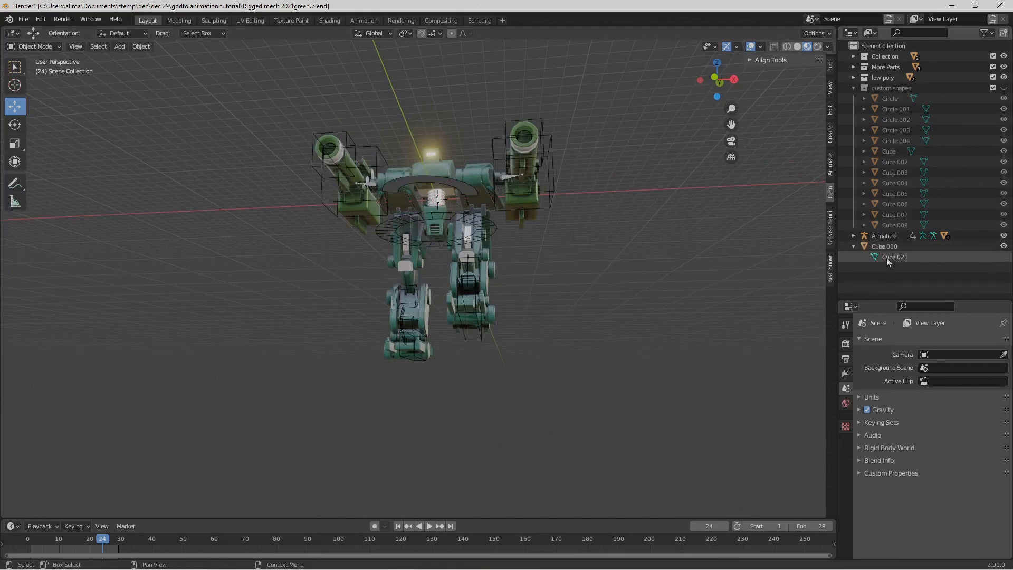
left_click(895, 257)
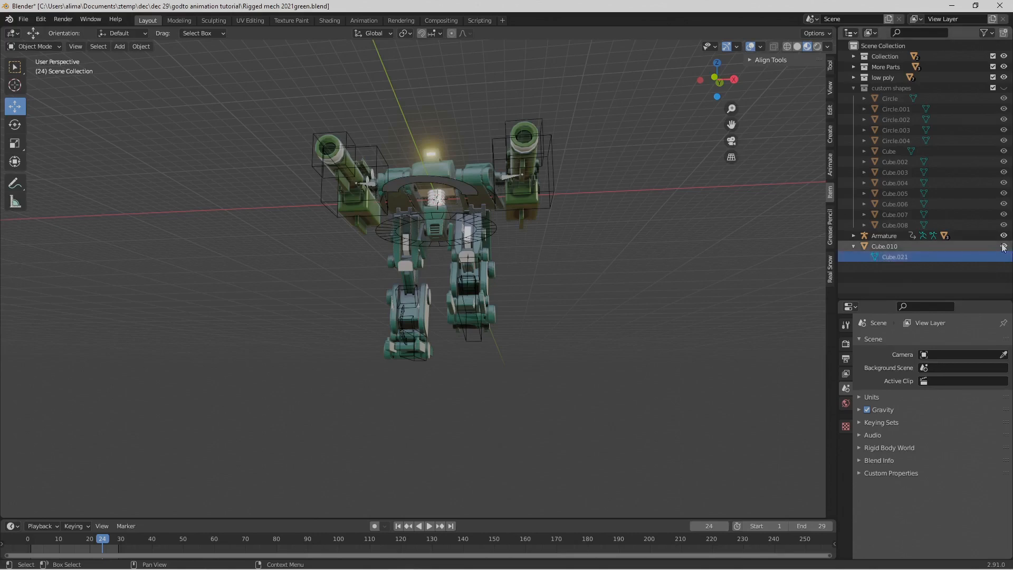
mouse_move(1004, 236)
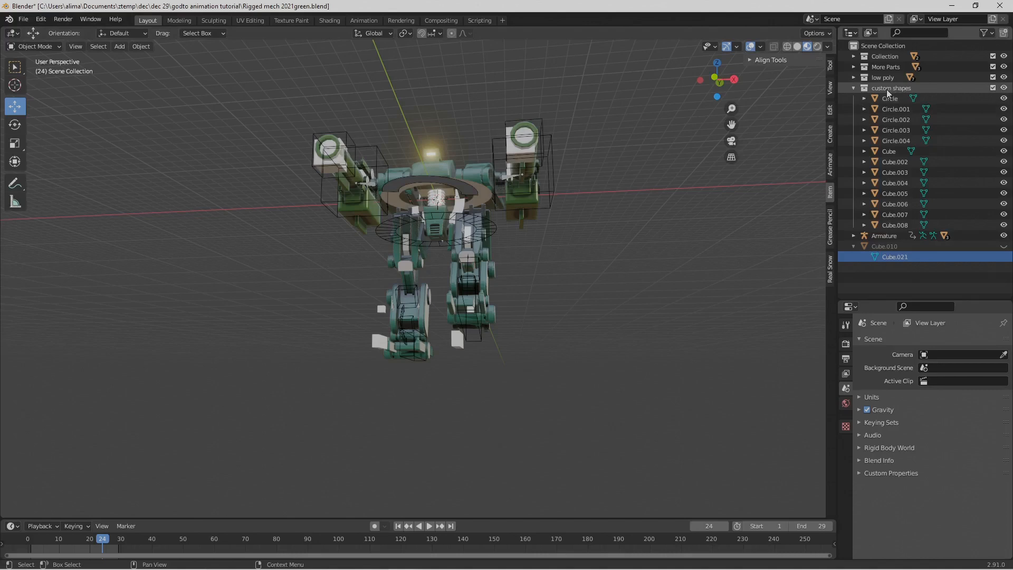
right_click(890, 88)
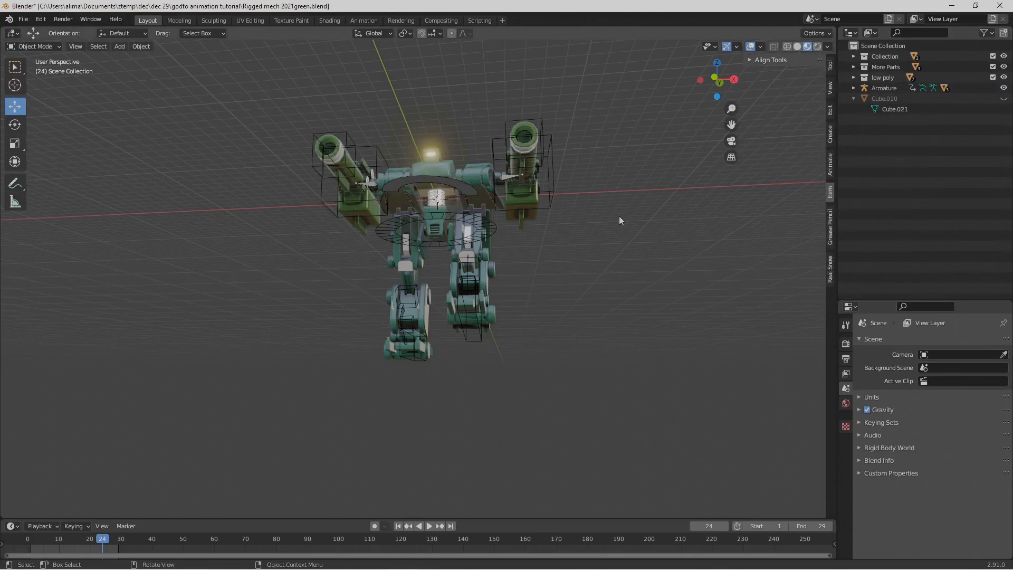
left_click_drag(620, 220, 588, 274)
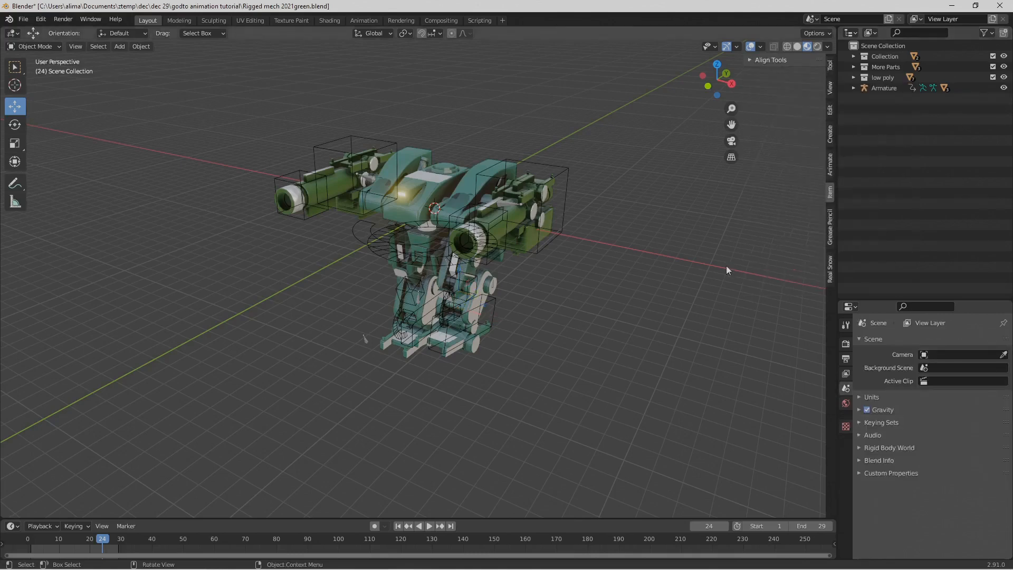
mouse_move(533, 389)
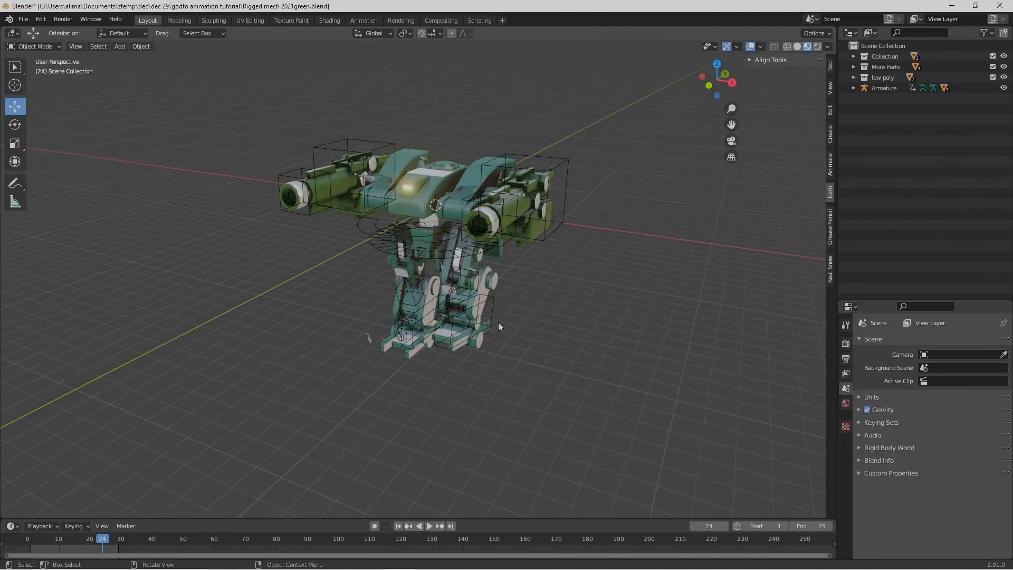
mouse_move(483, 251)
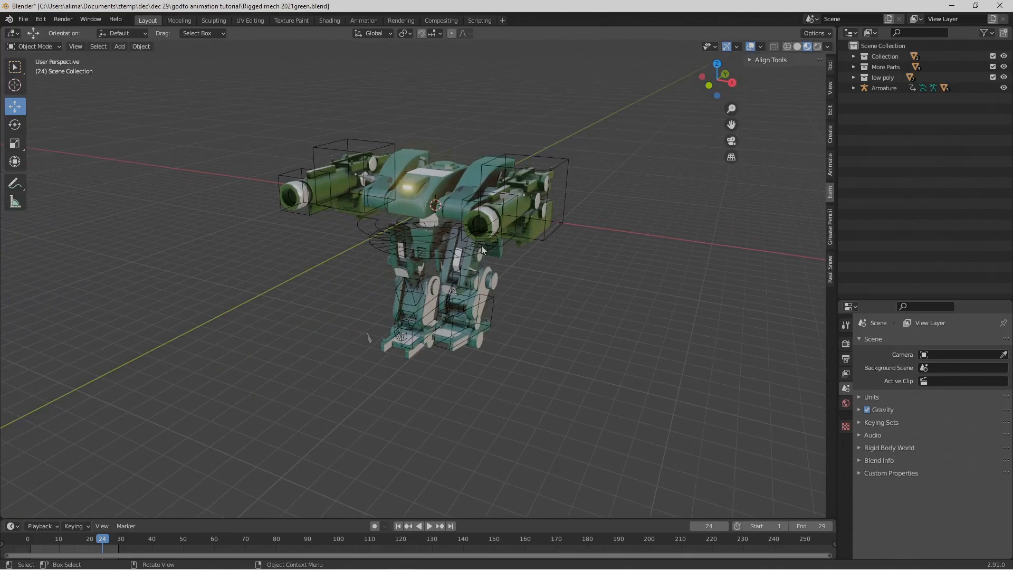
mouse_move(625, 182)
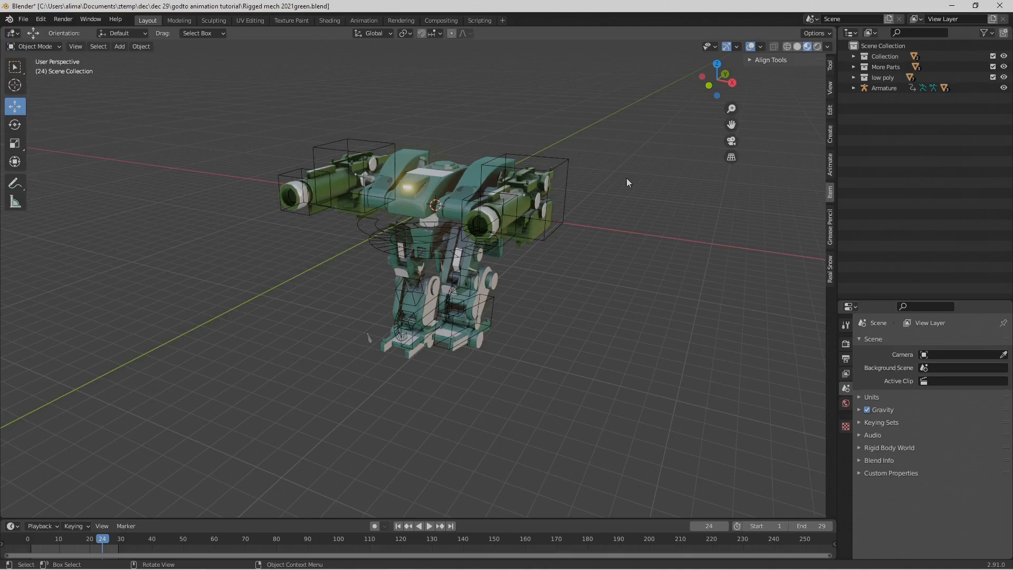
mouse_move(71, 62)
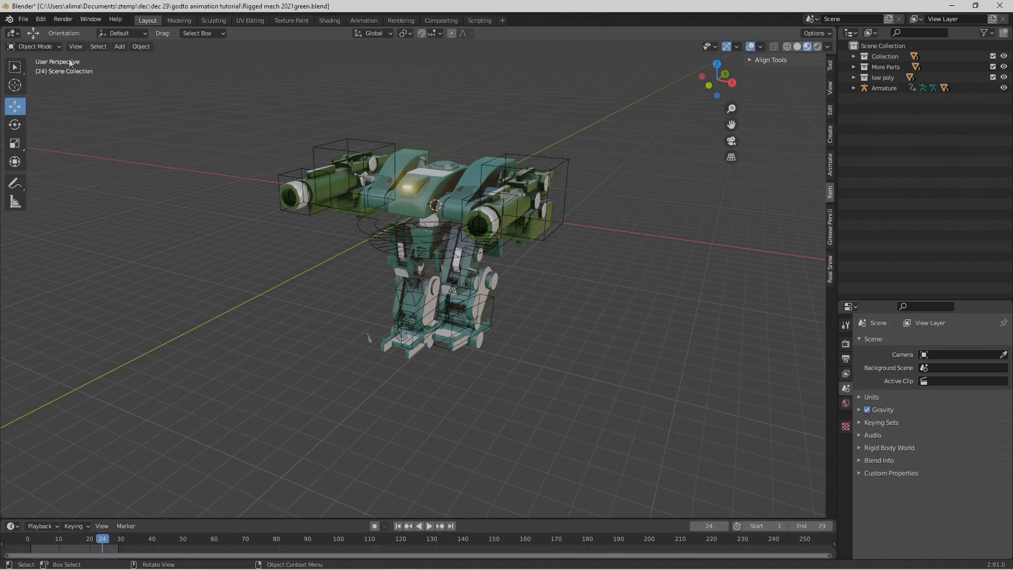
Start a glTF 2.0 export of the mech scene from the File menu.
left_click(23, 19)
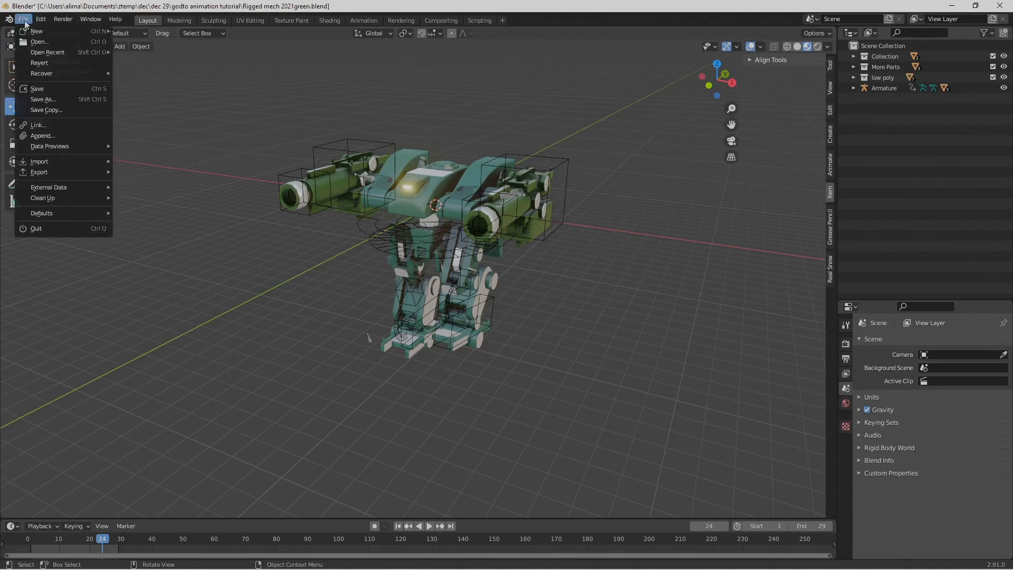
mouse_move(39, 172)
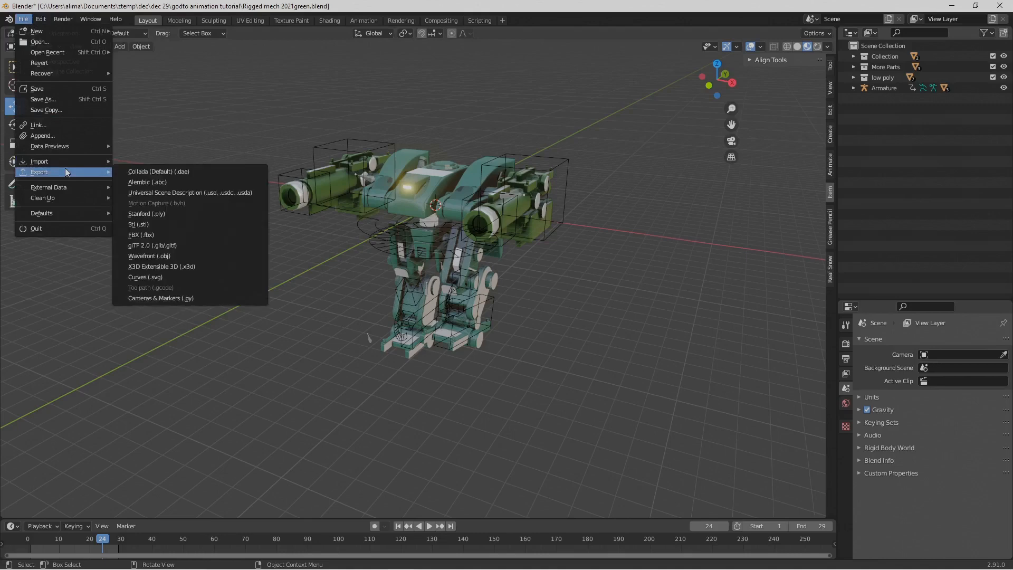
mouse_move(152, 245)
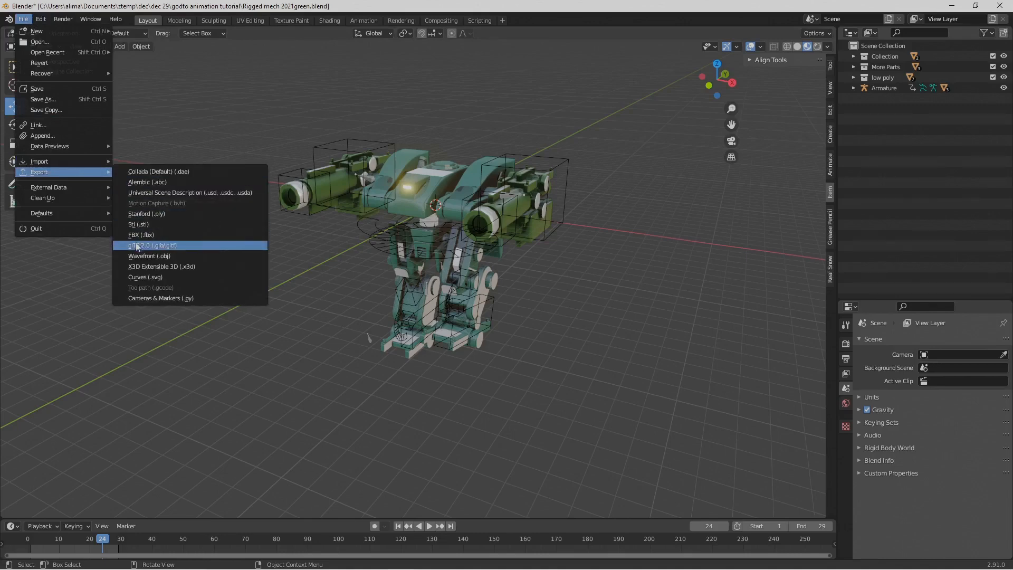
mouse_move(153, 245)
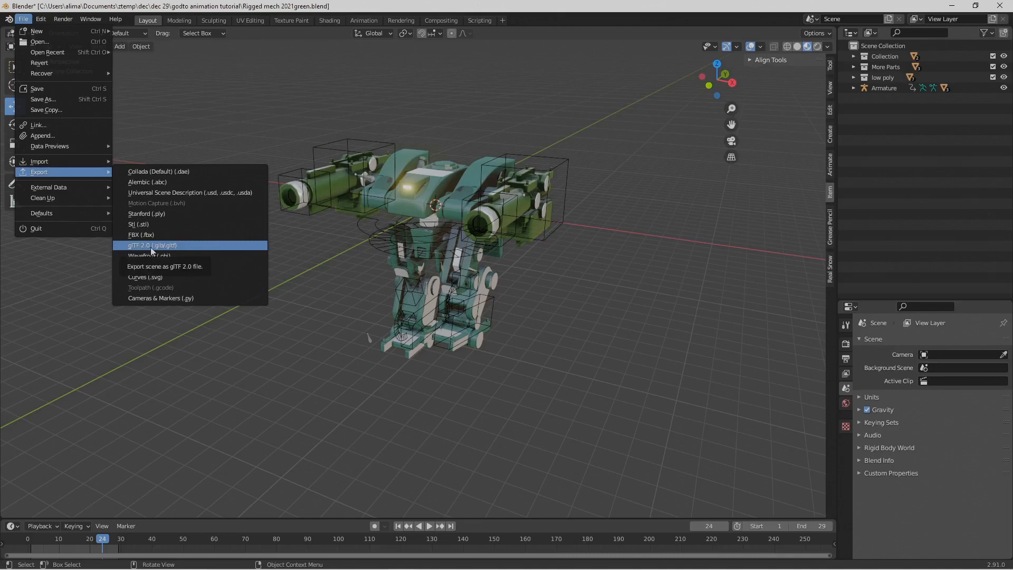
mouse_move(192, 249)
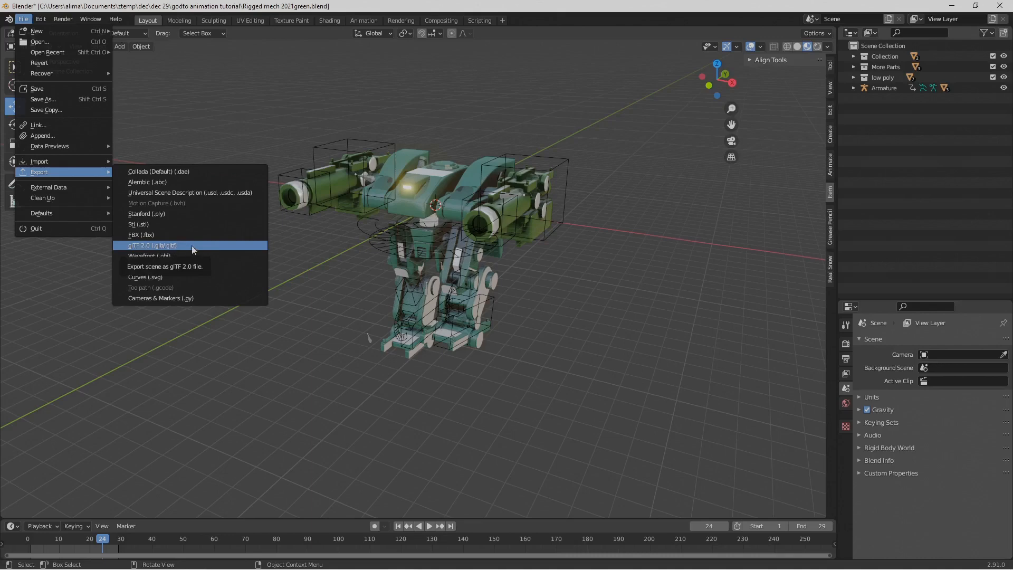
left_click(152, 245)
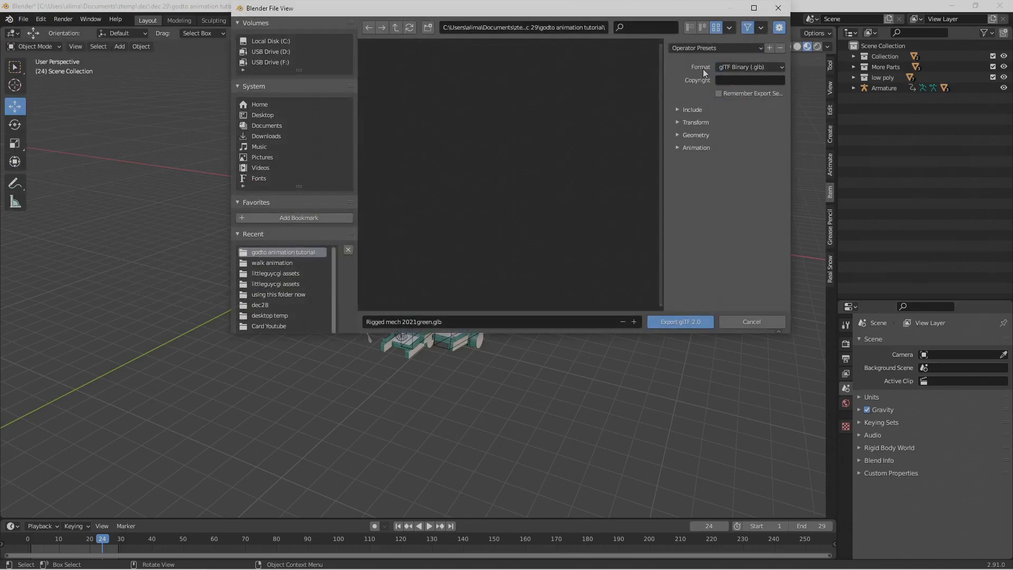
mouse_move(749, 66)
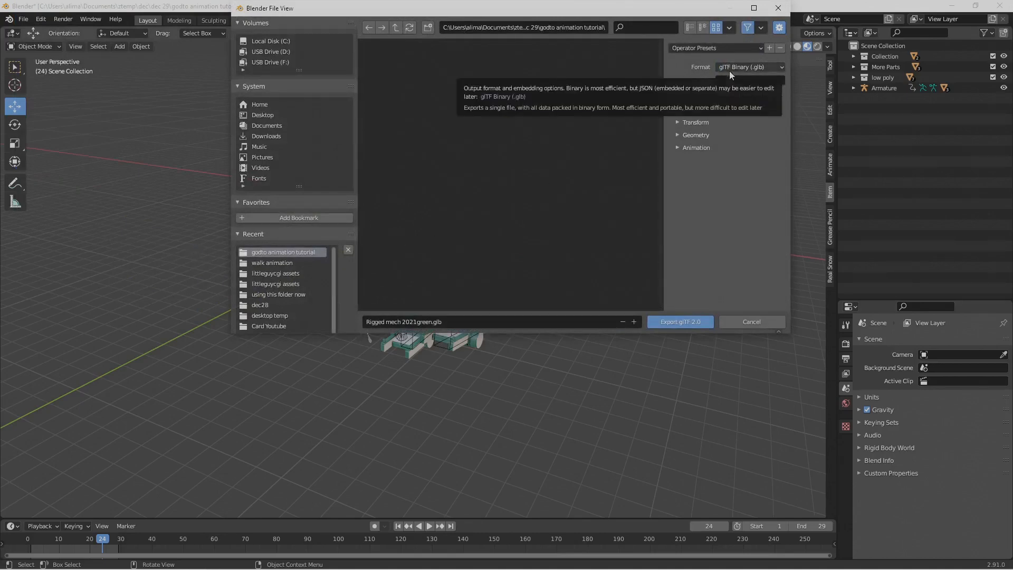
Export the mech as glTF Embedded to 'Rigged mech 2021green.gltf'.
left_click(750, 66)
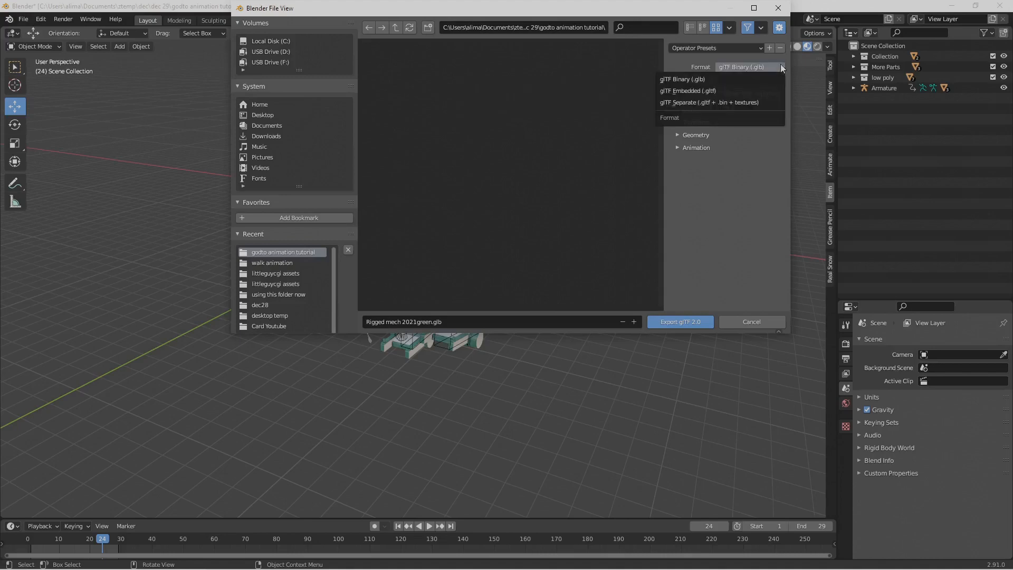
mouse_move(688, 91)
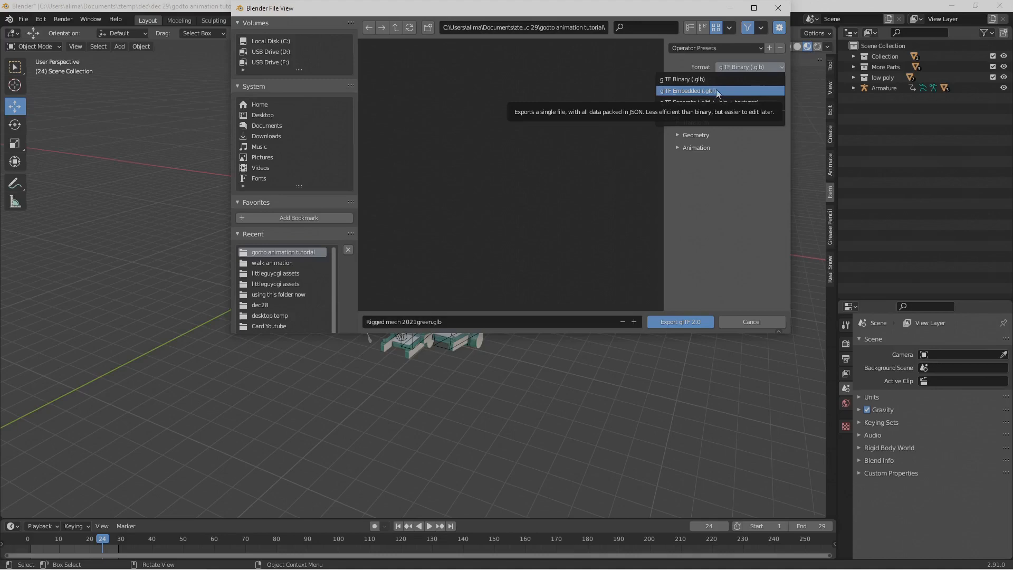
left_click(688, 91)
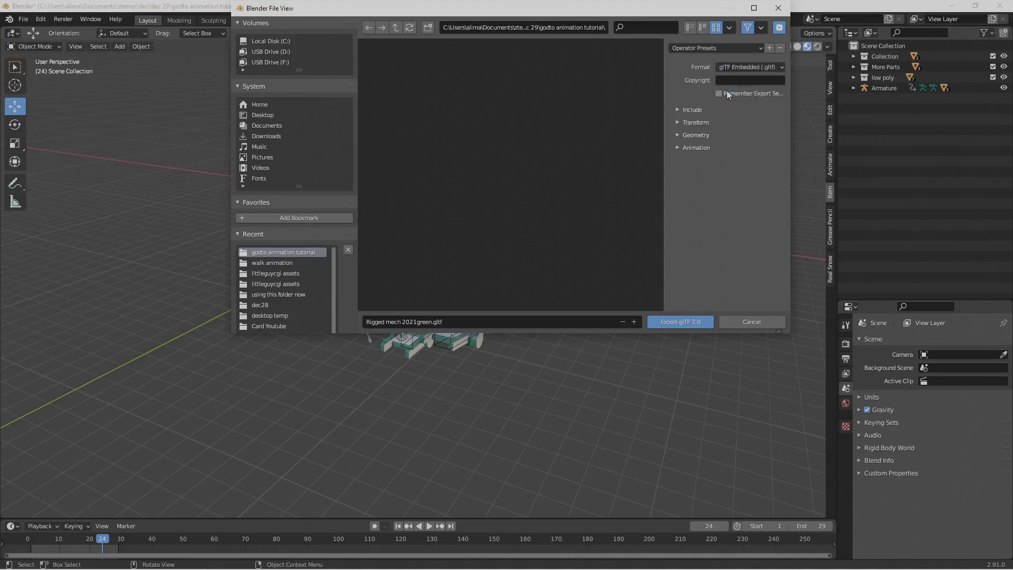
left_click(718, 93)
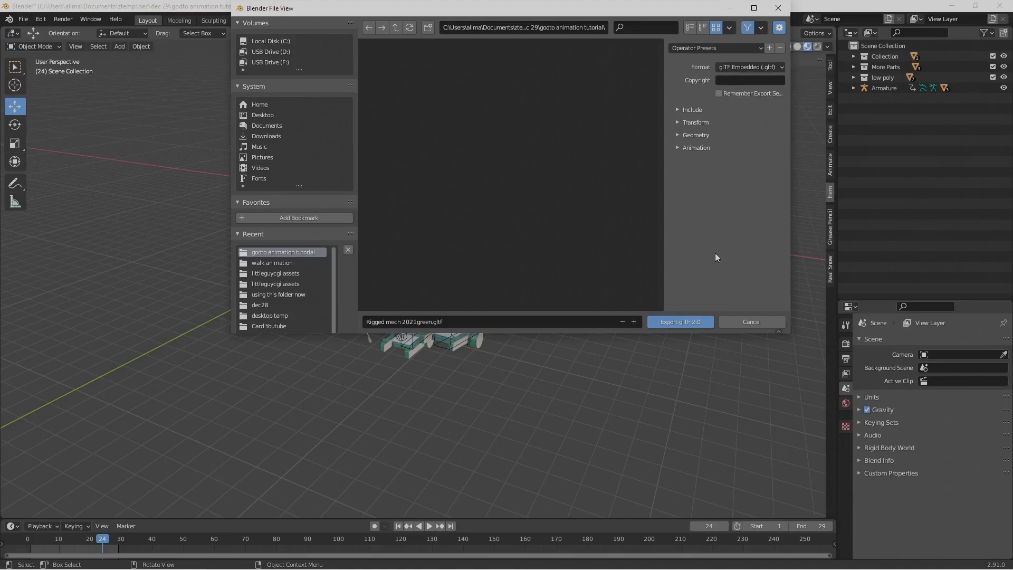
mouse_move(721, 179)
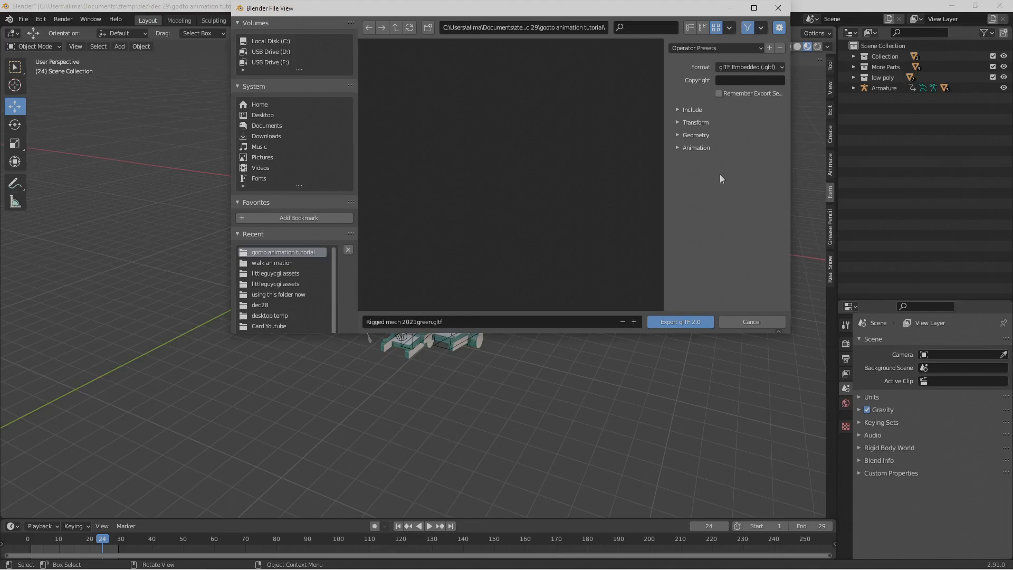
mouse_move(690, 169)
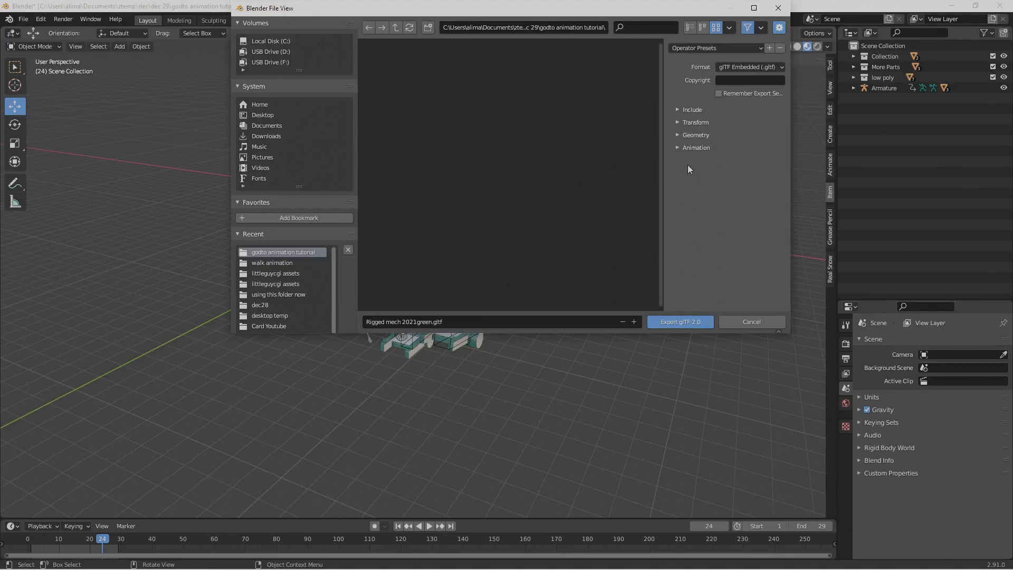
mouse_move(632, 201)
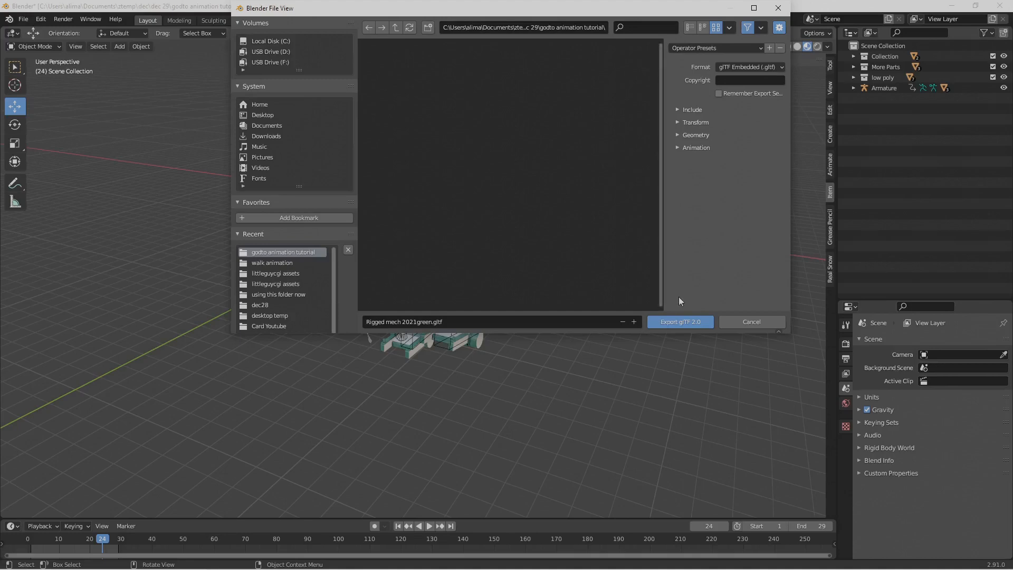
mouse_move(657, 231)
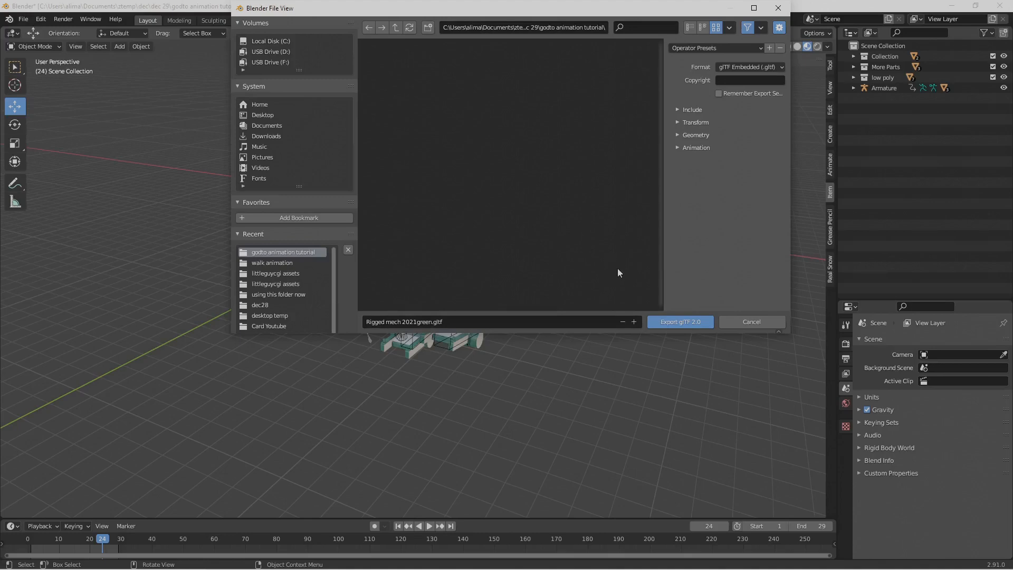
mouse_move(635, 291)
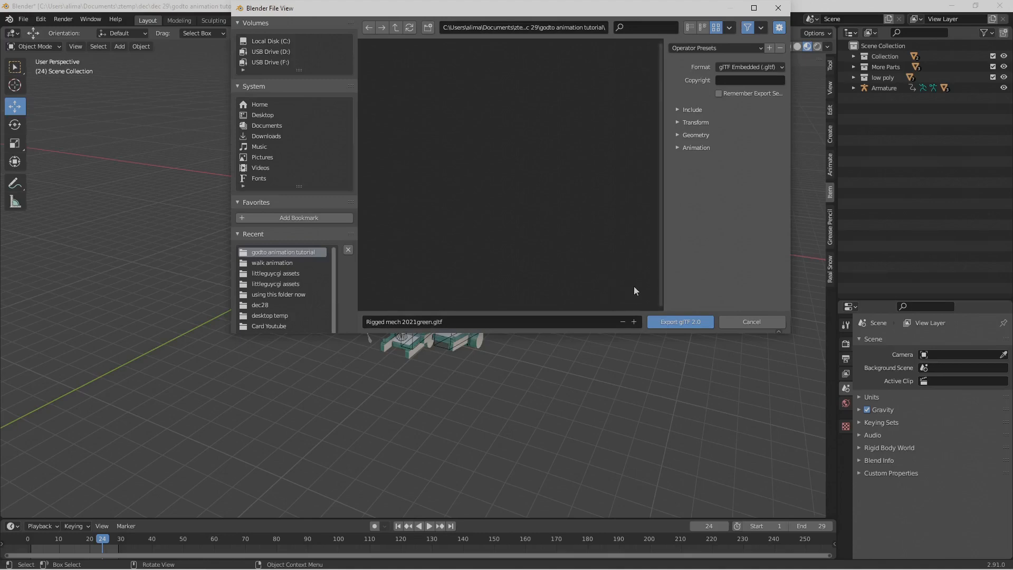
mouse_move(613, 241)
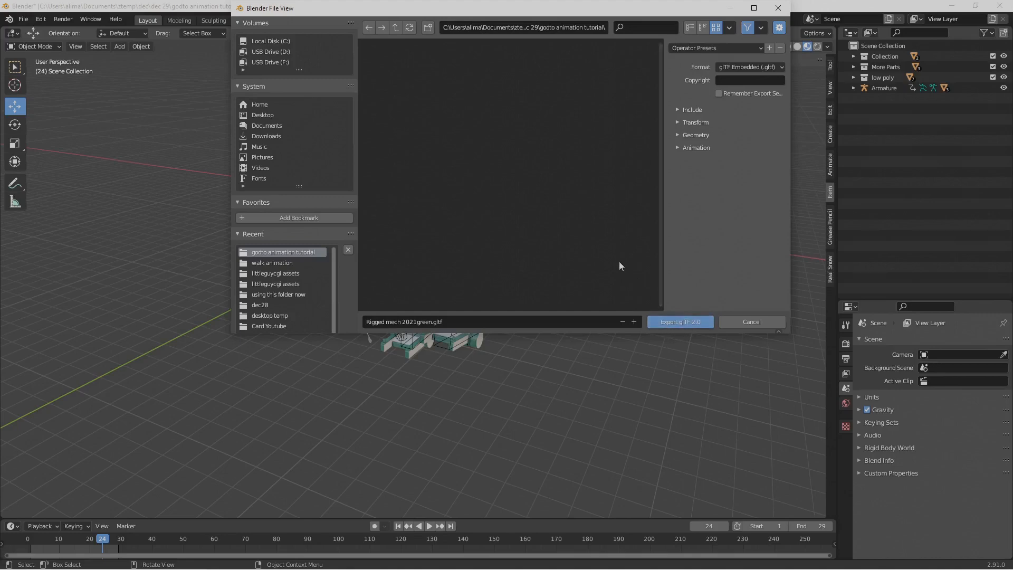
mouse_move(710, 64)
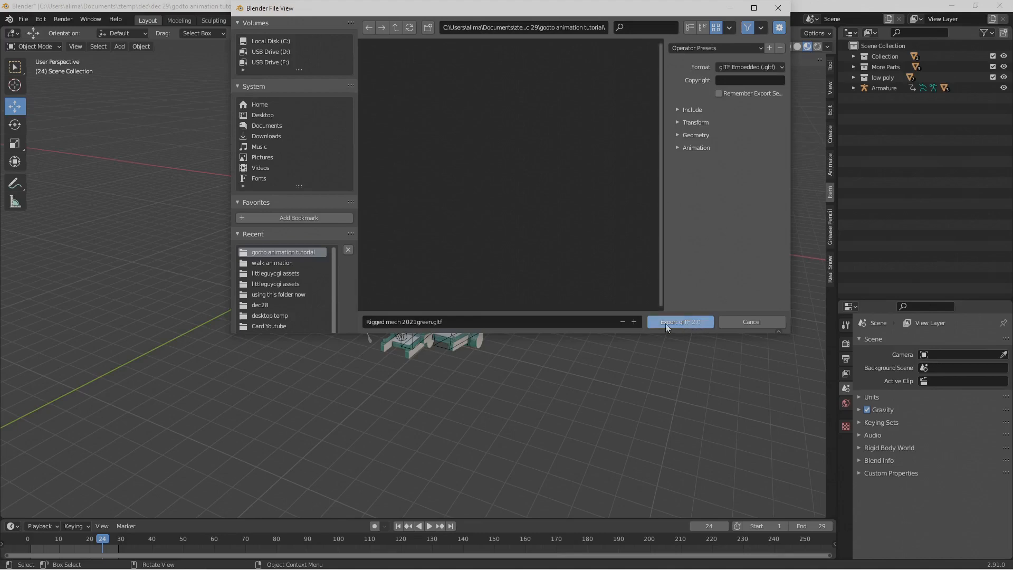
mouse_move(690, 324)
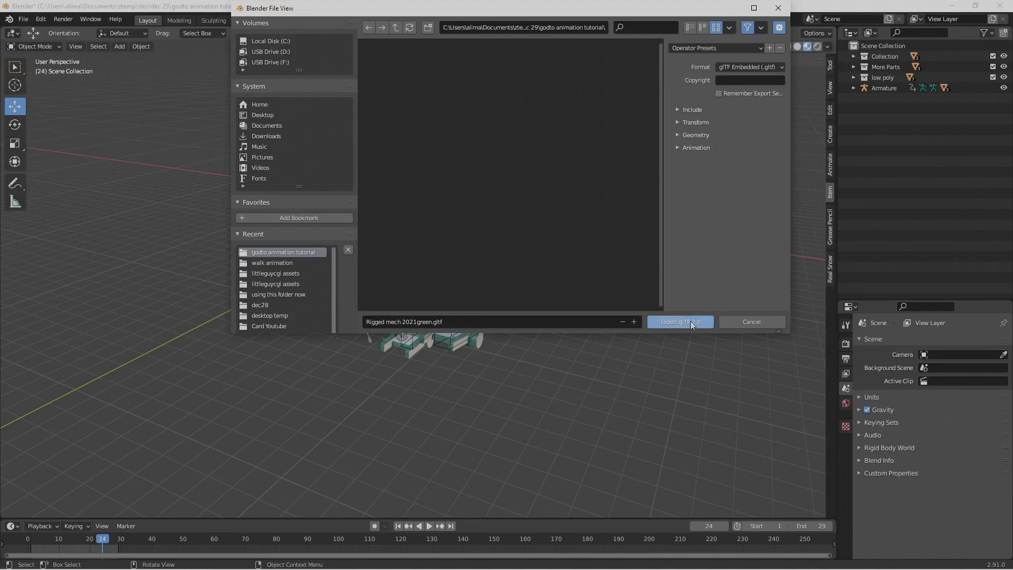
mouse_move(680, 322)
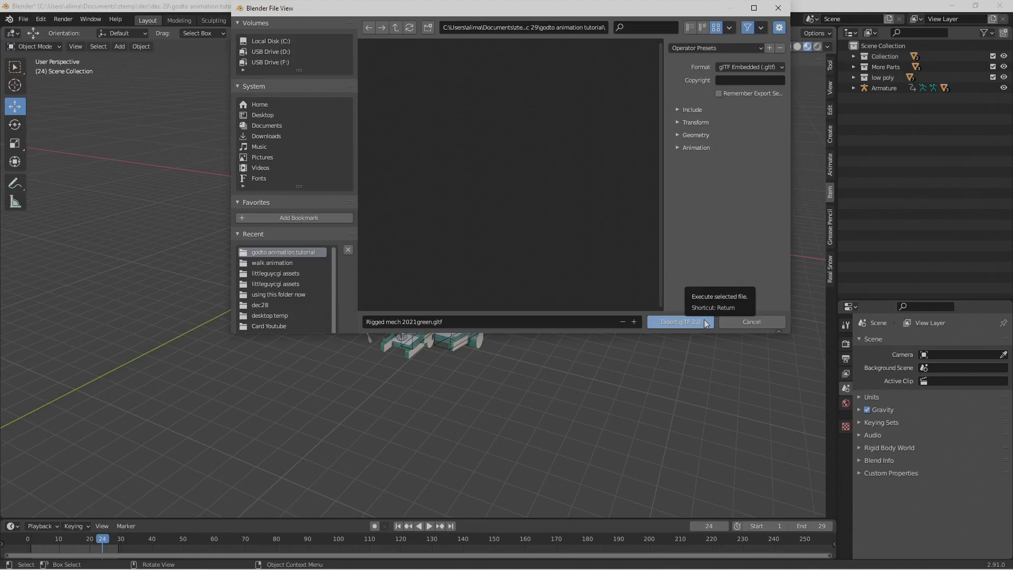
left_click(679, 322)
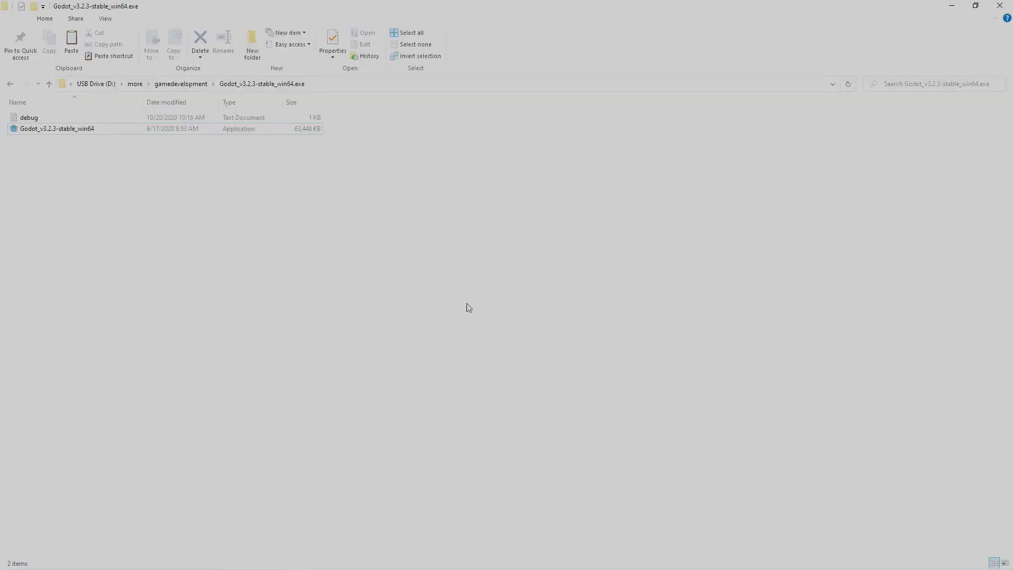
mouse_move(338, 203)
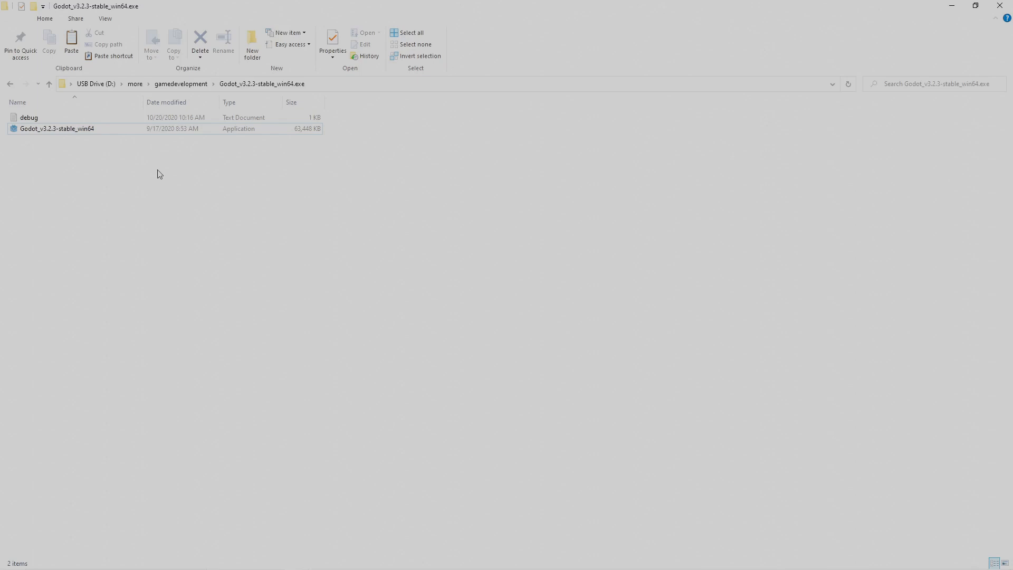
mouse_move(195, 192)
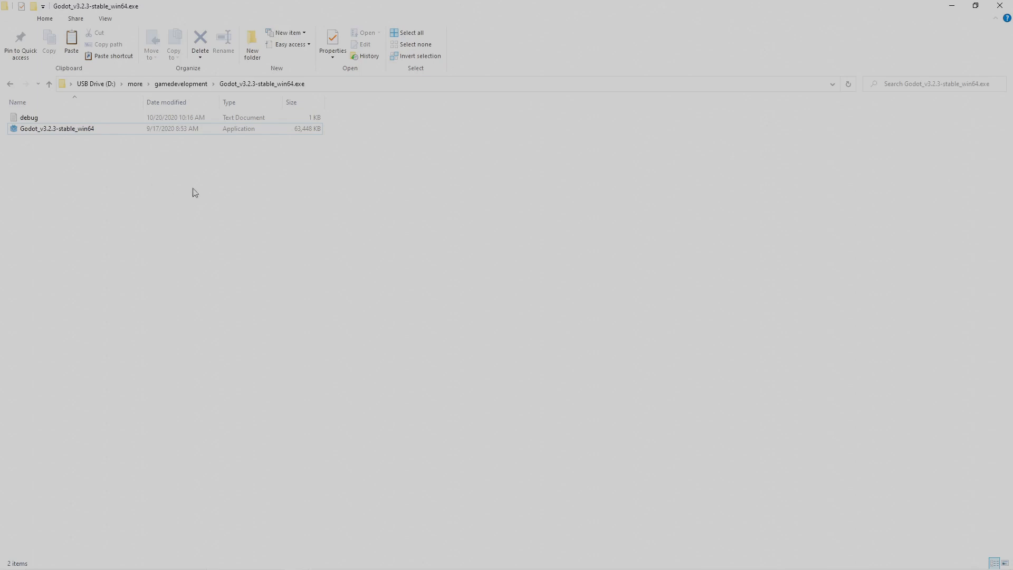
mouse_move(108, 160)
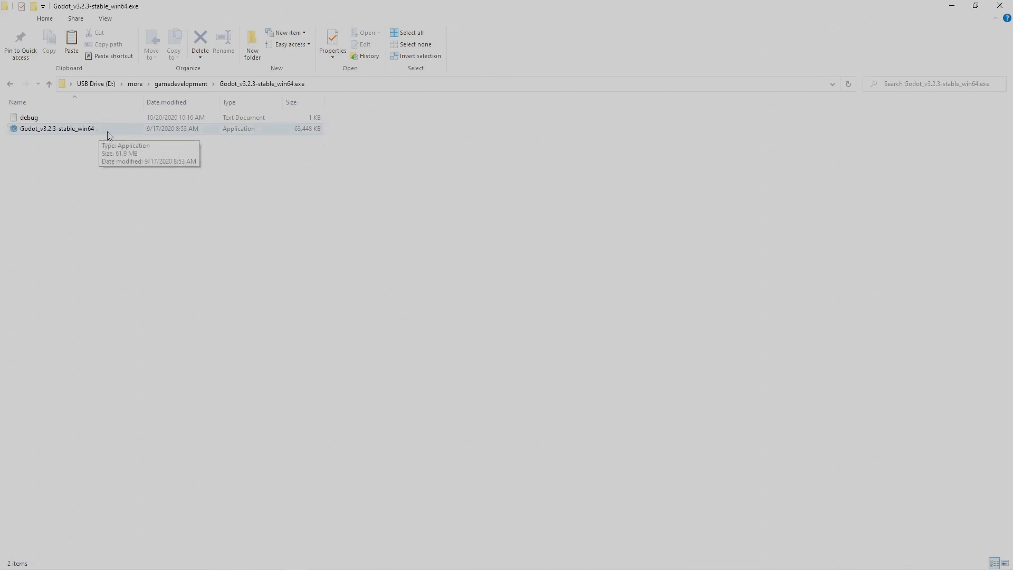
mouse_move(109, 132)
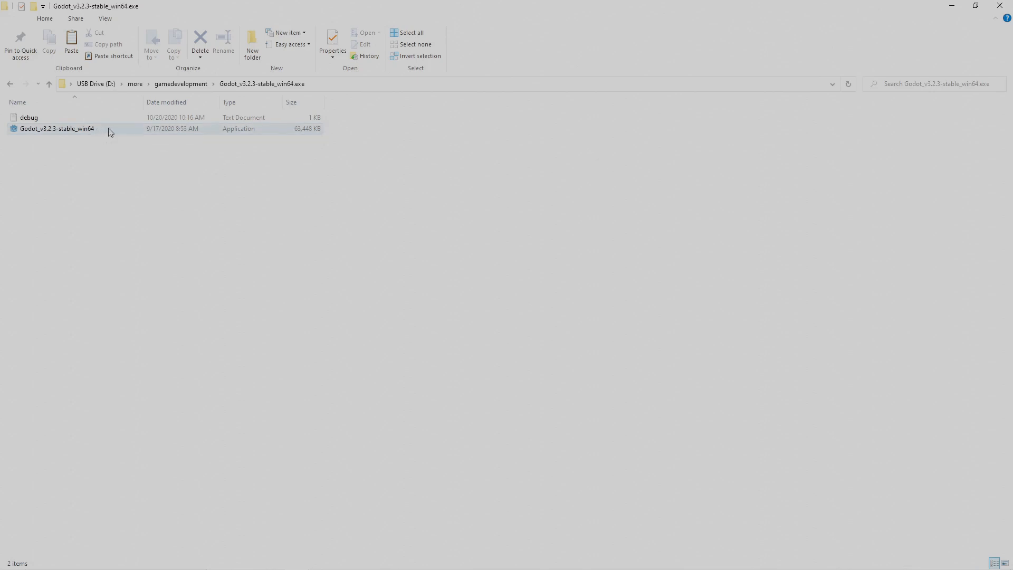
Launch the Godot 3.2.3 executable from the gamedevelopment folder.
double_click(57, 128)
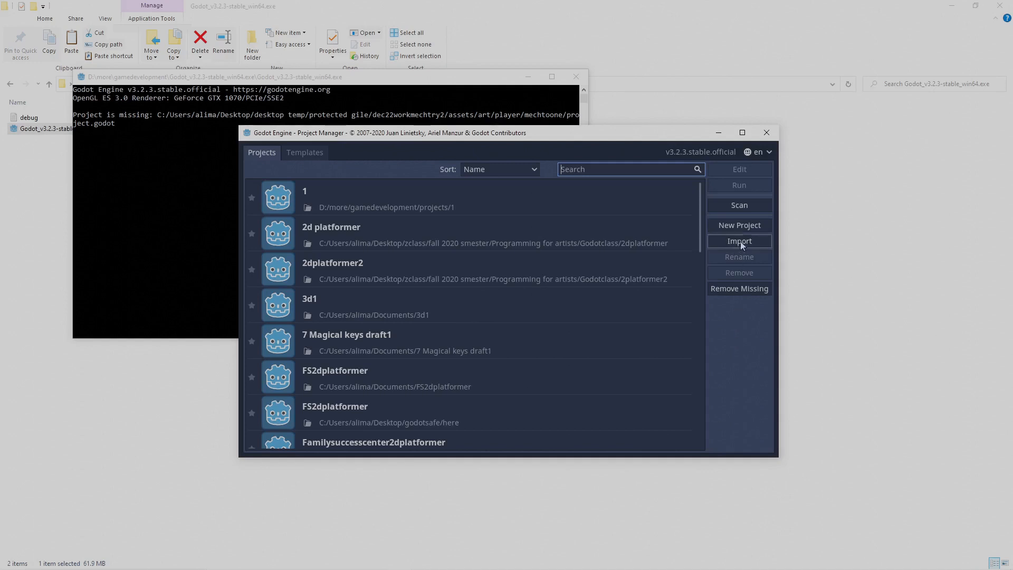
Start a new project from the Godot Project Manager.
left_click(739, 225)
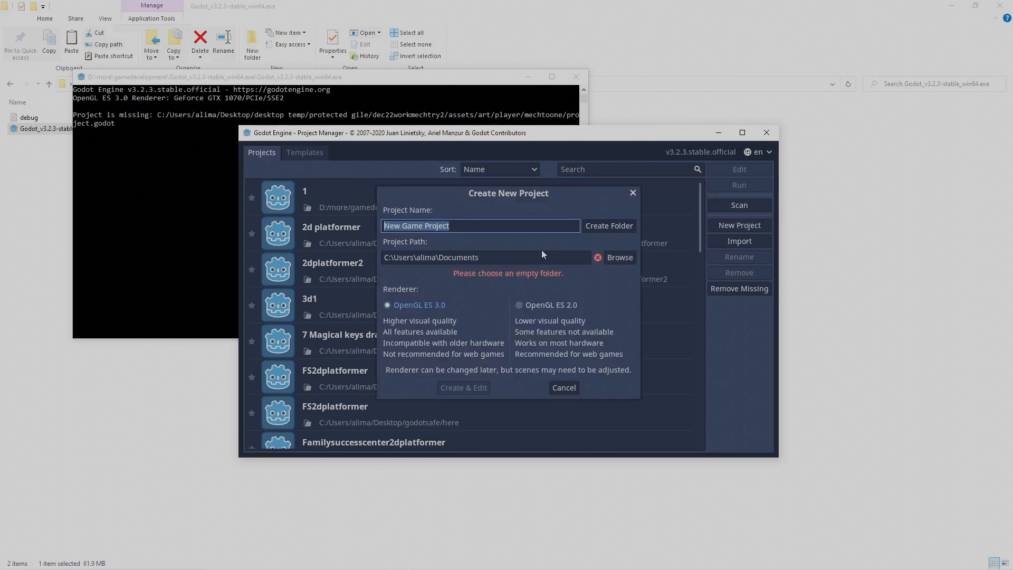
Create the project 'blendertogodotanimation' in its own Documents folder with OpenGL ES 3.0 and open it.
type("b")
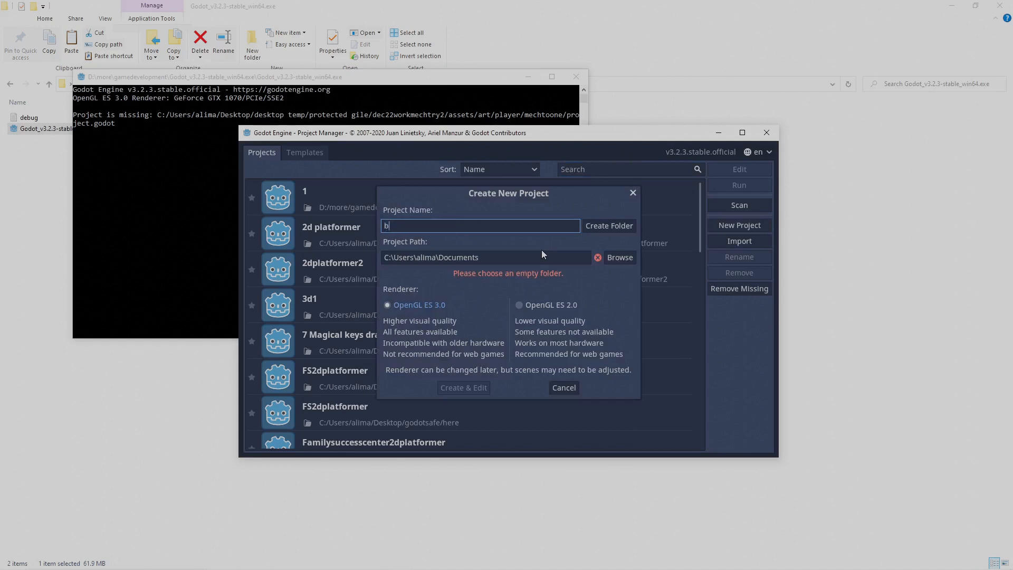
type("lender")
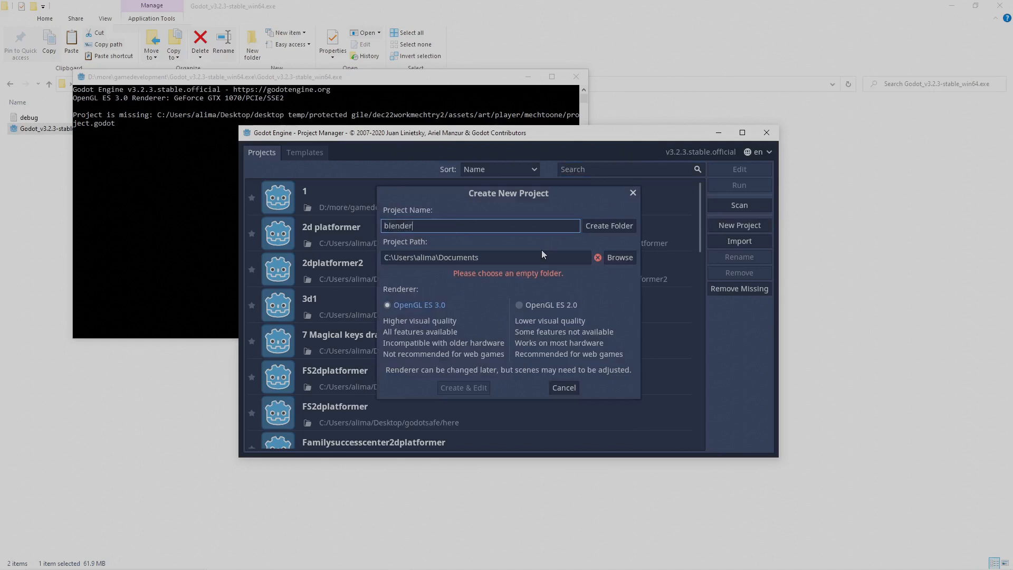
type("togodo")
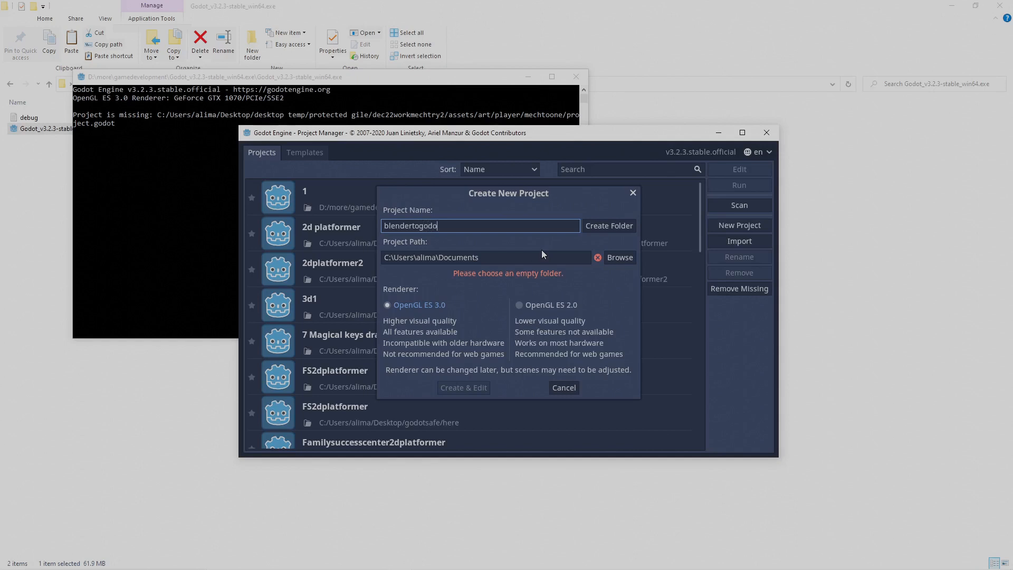
type("animation")
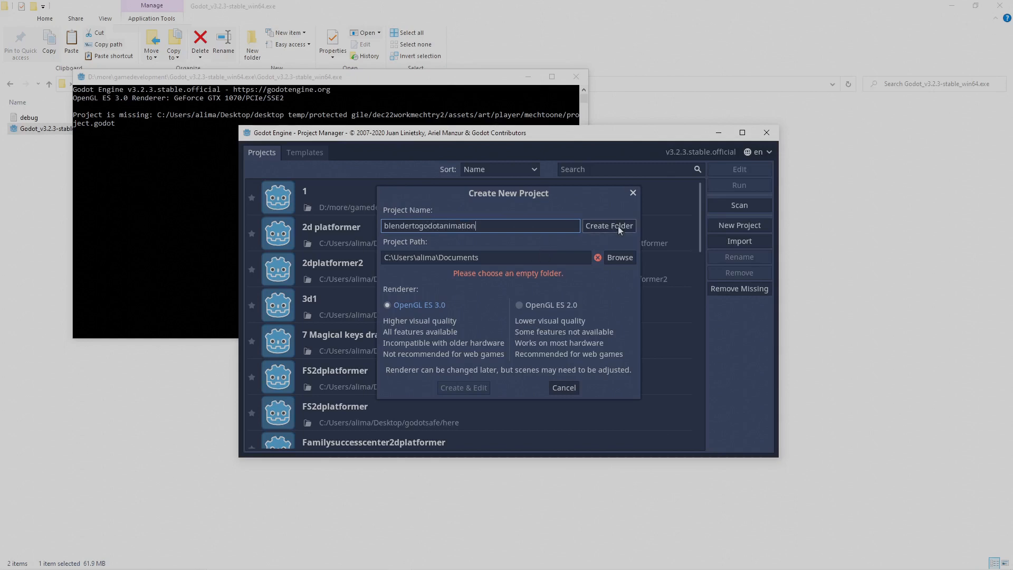
left_click(608, 226)
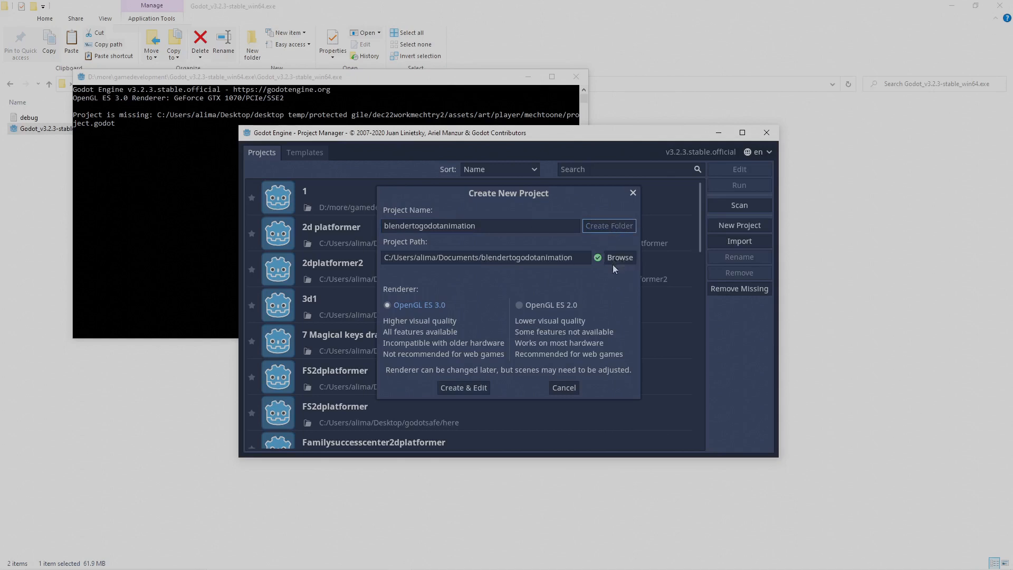
mouse_move(612, 252)
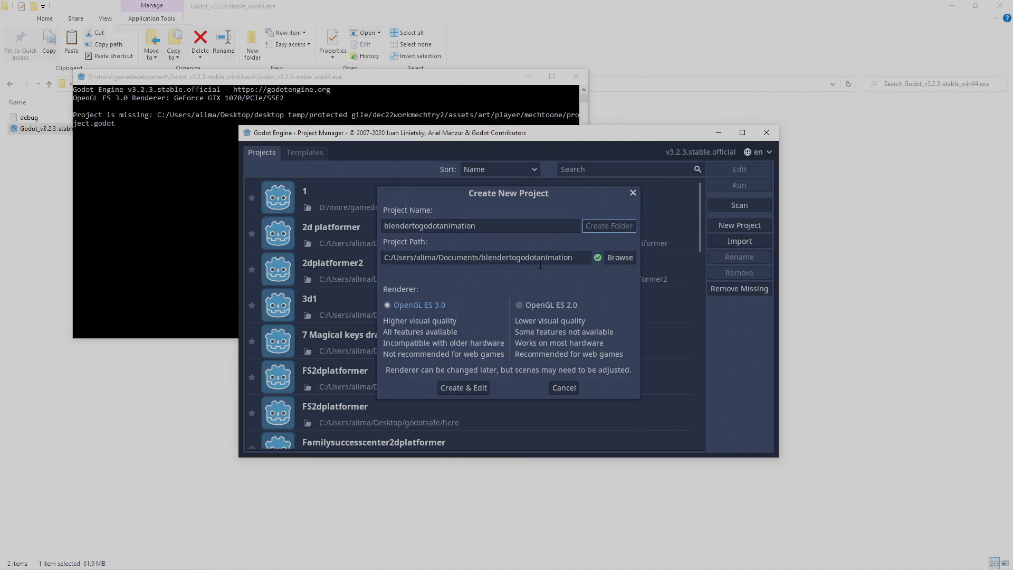
mouse_move(605, 267)
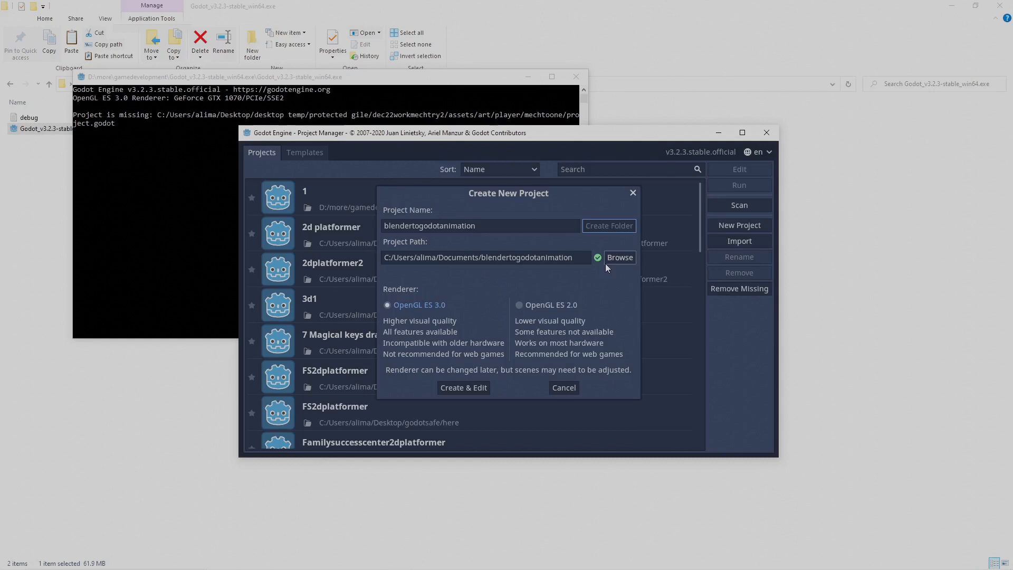
mouse_move(492, 385)
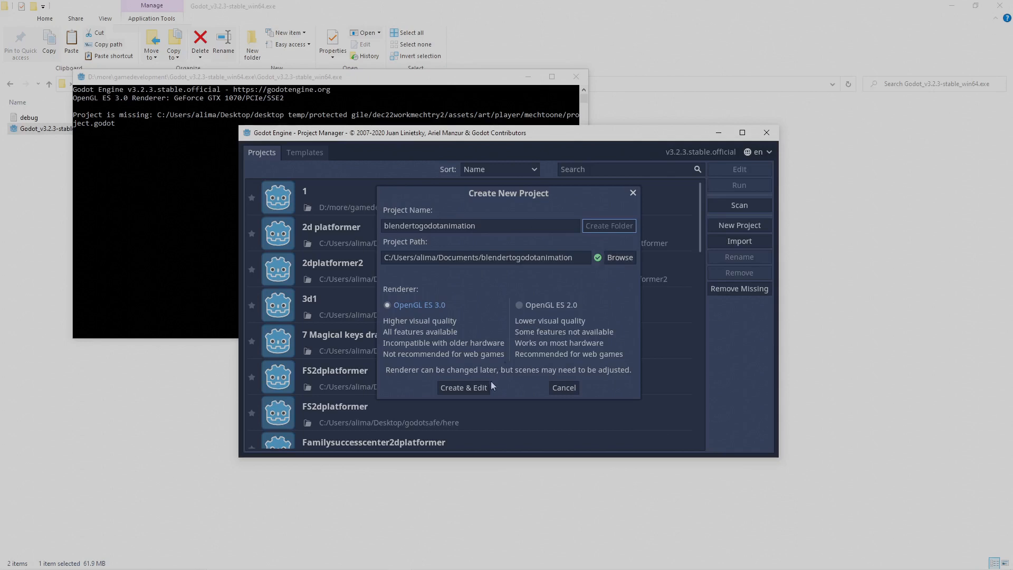
left_click(463, 388)
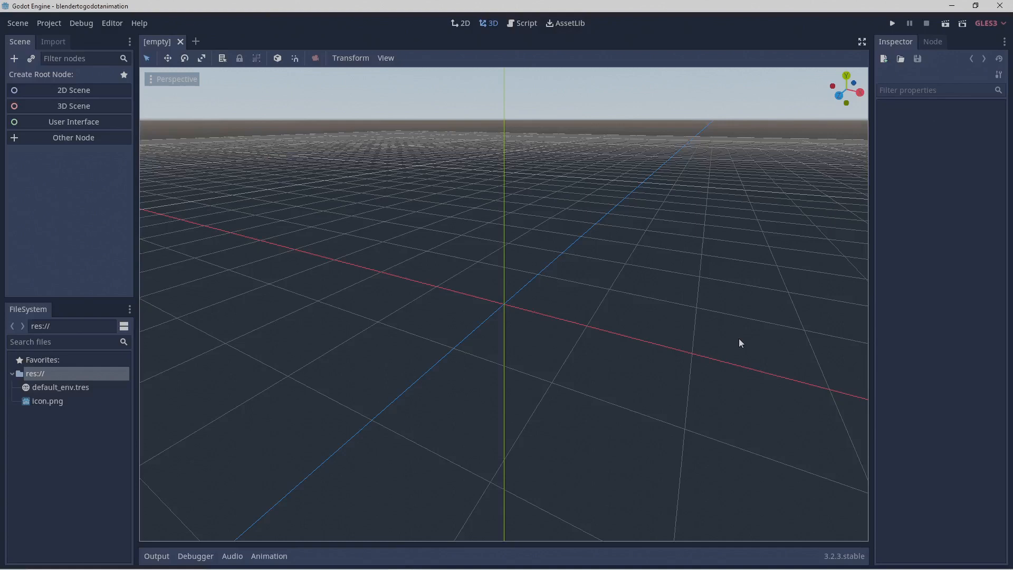
mouse_move(711, 338)
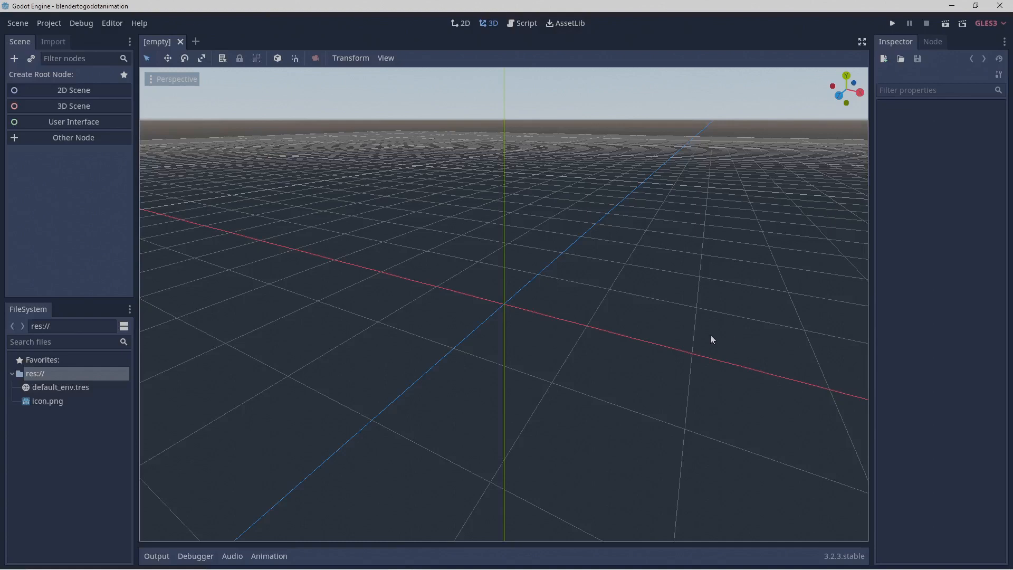
mouse_move(710, 231)
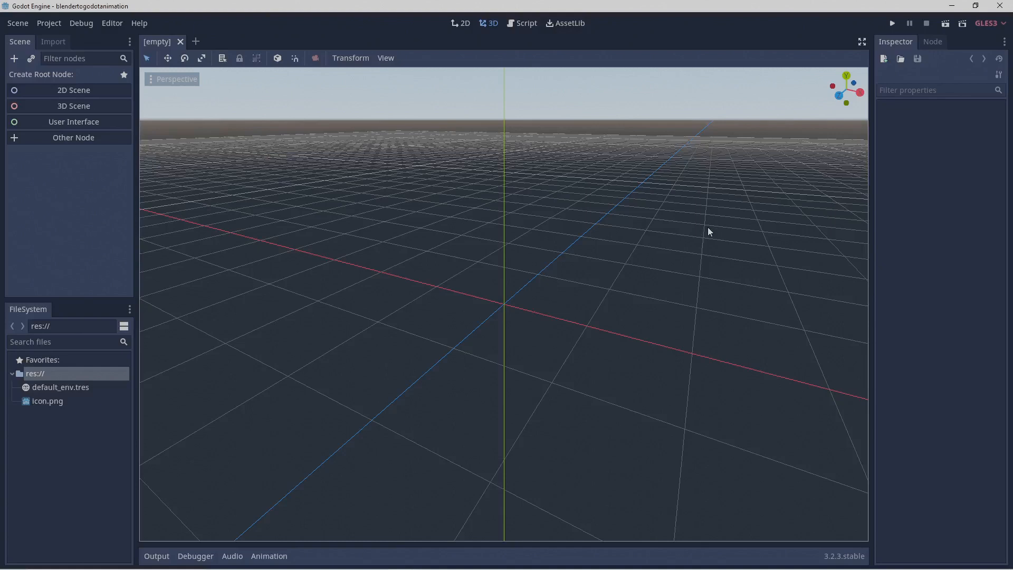
mouse_move(617, 46)
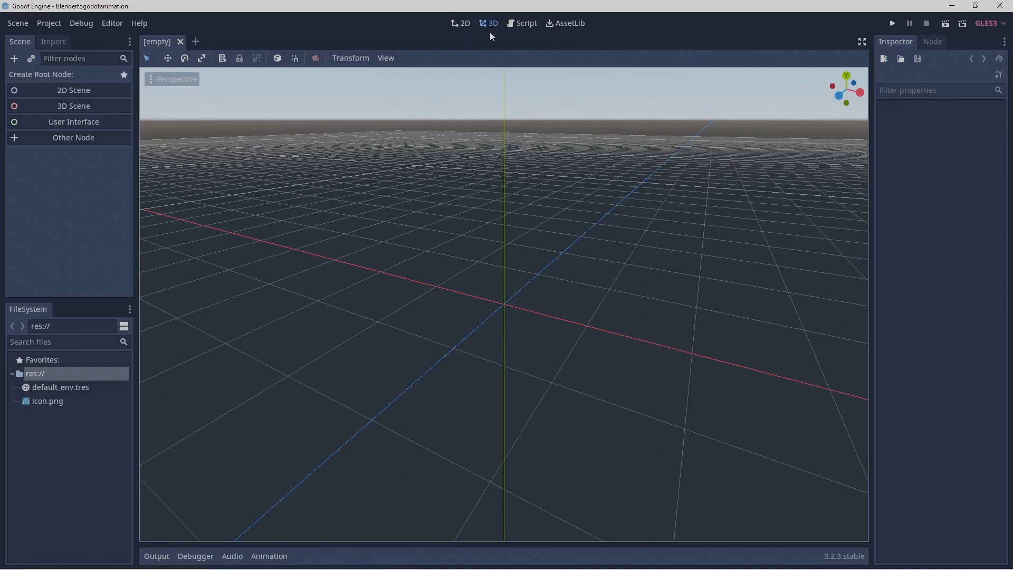
mouse_move(476, 43)
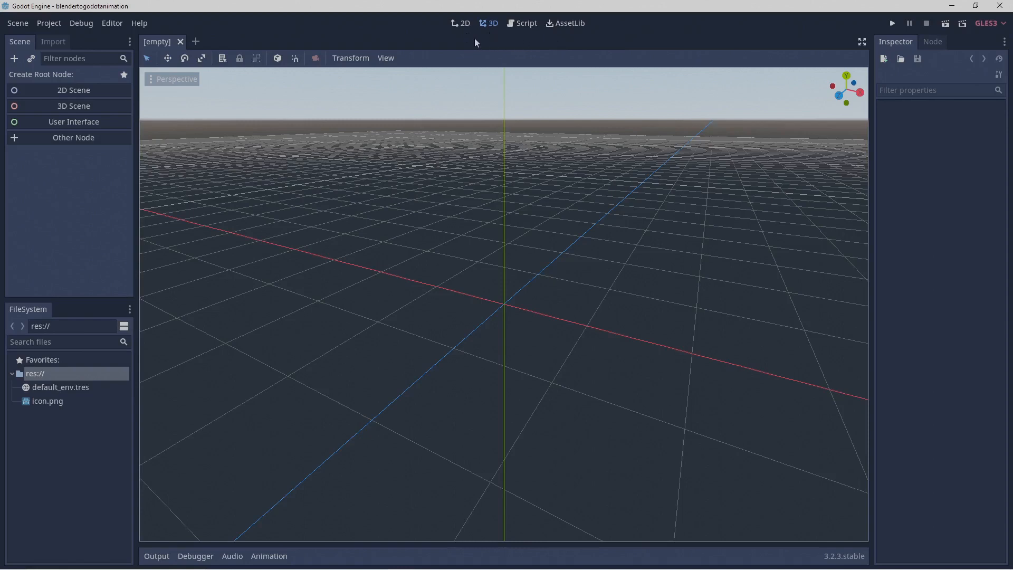
mouse_move(486, 39)
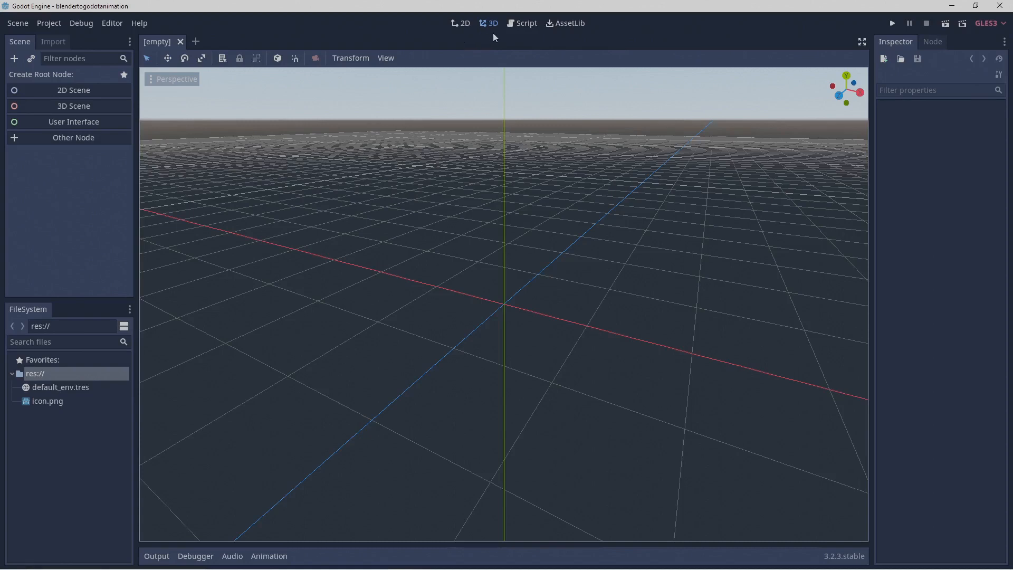
mouse_move(516, 36)
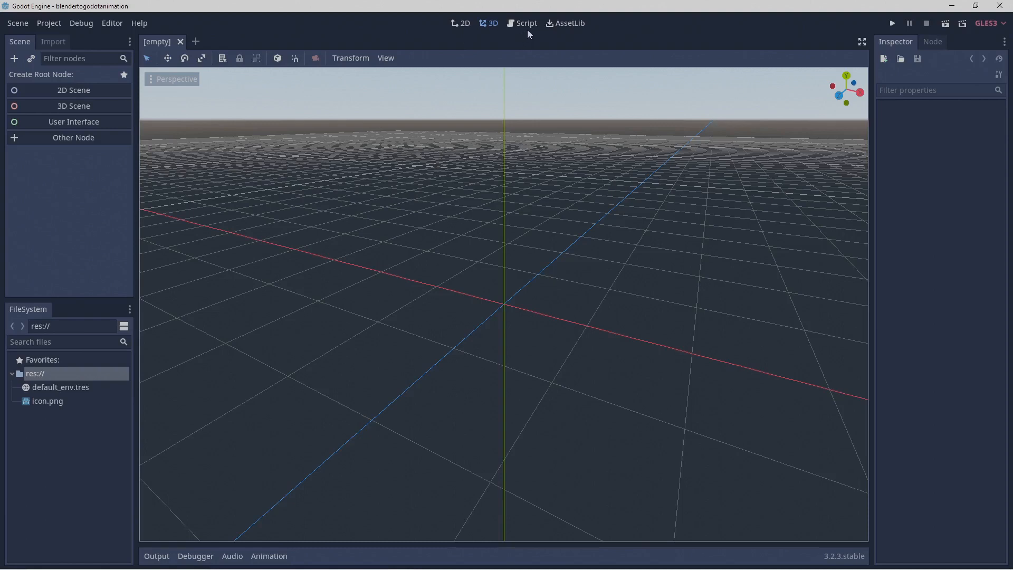
mouse_move(552, 43)
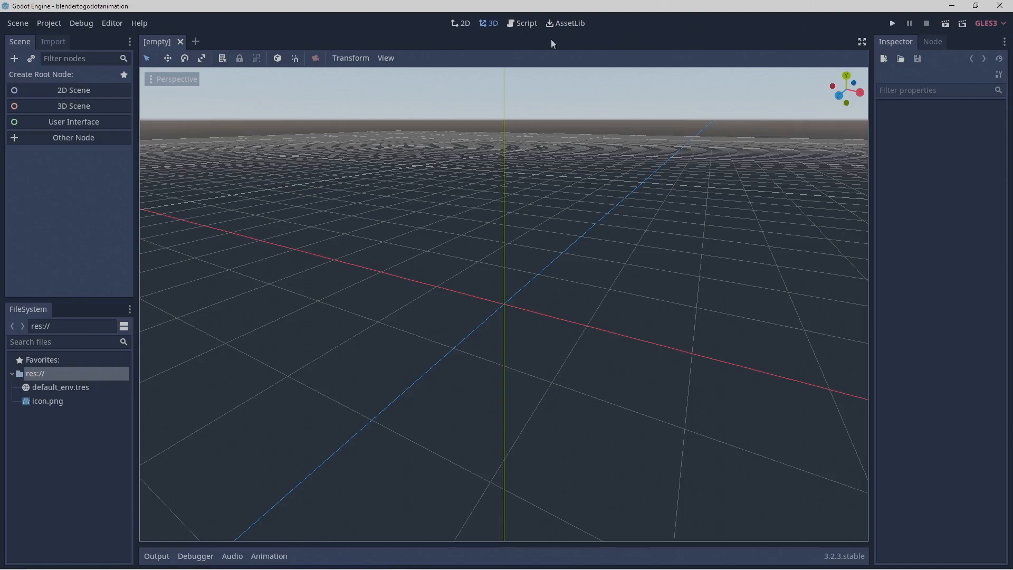
mouse_move(572, 39)
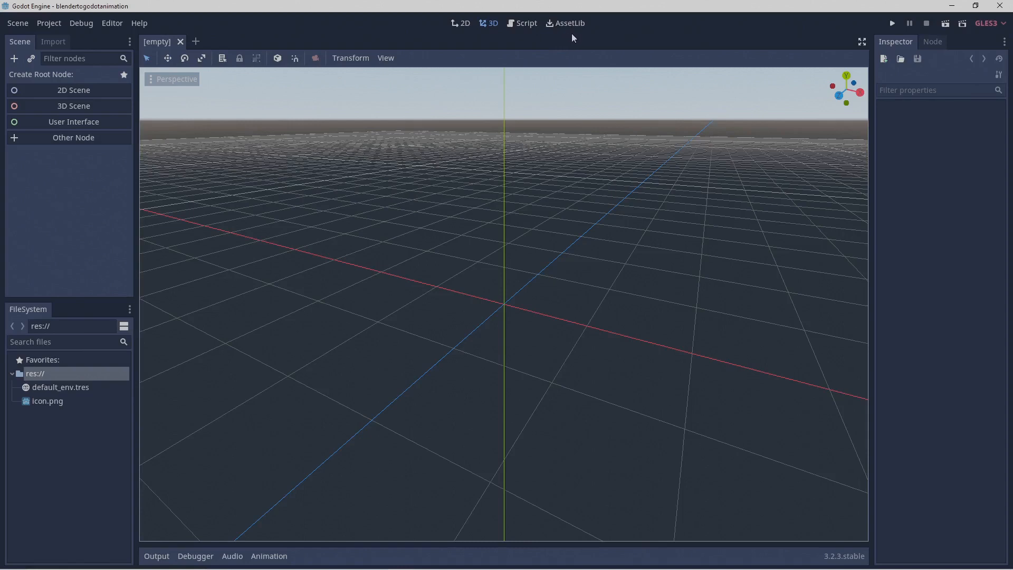
mouse_move(574, 38)
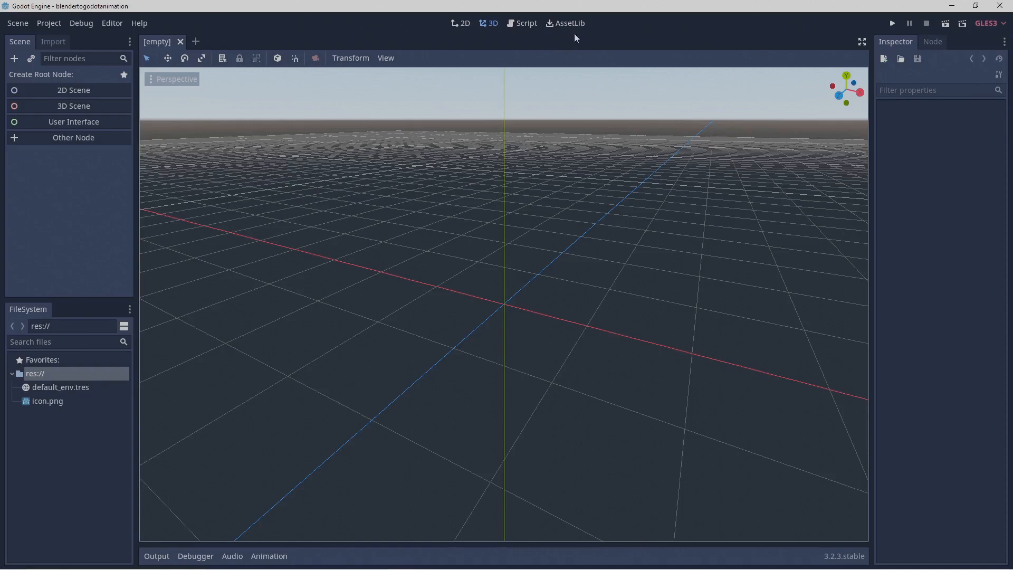
mouse_move(493, 41)
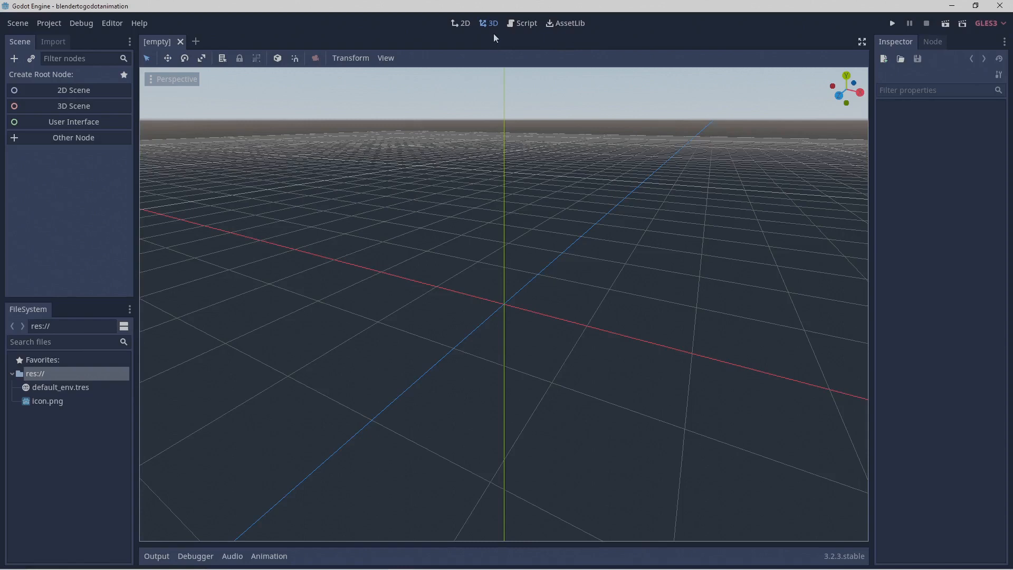
mouse_move(465, 36)
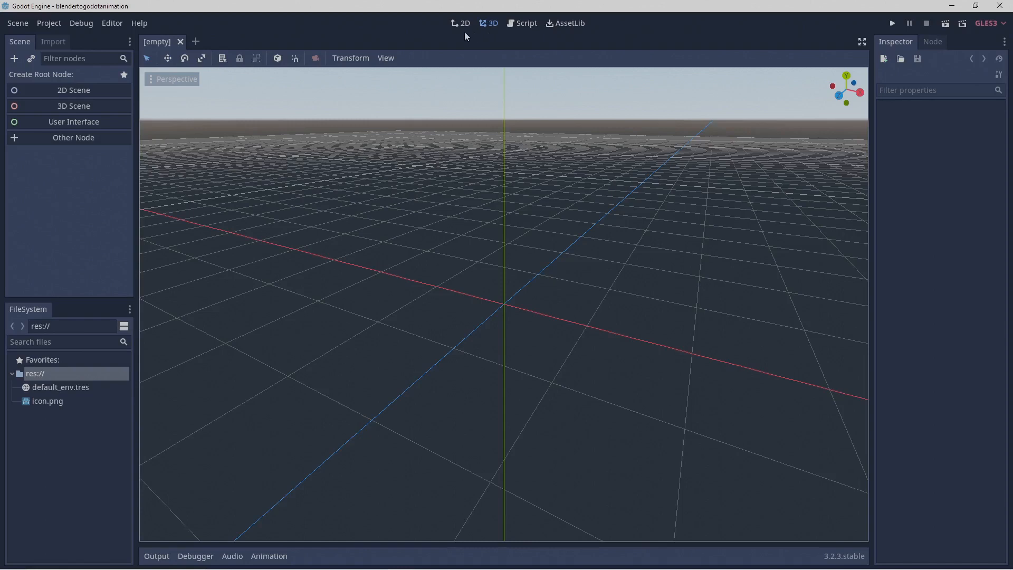
mouse_move(469, 38)
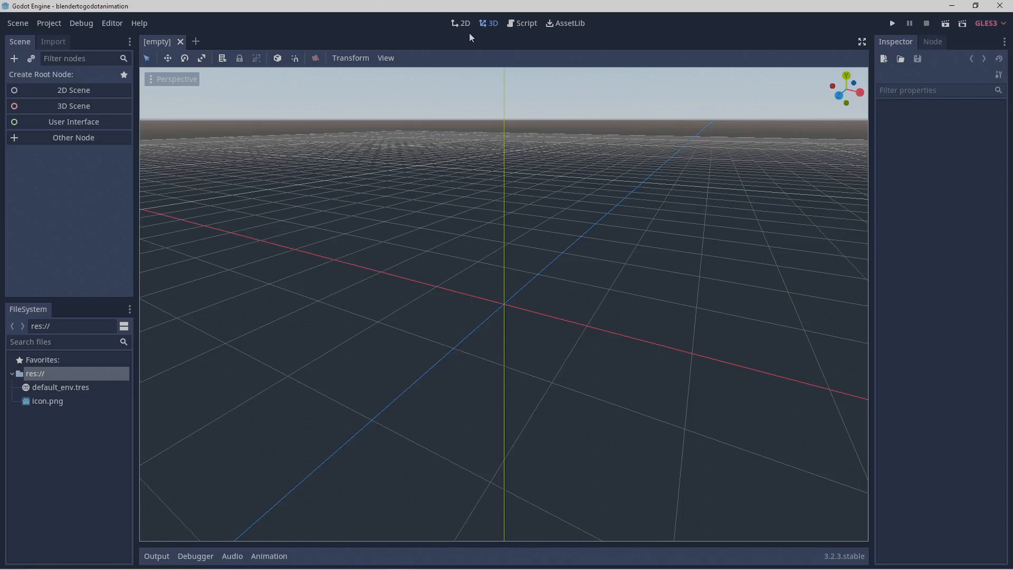
mouse_move(107, 253)
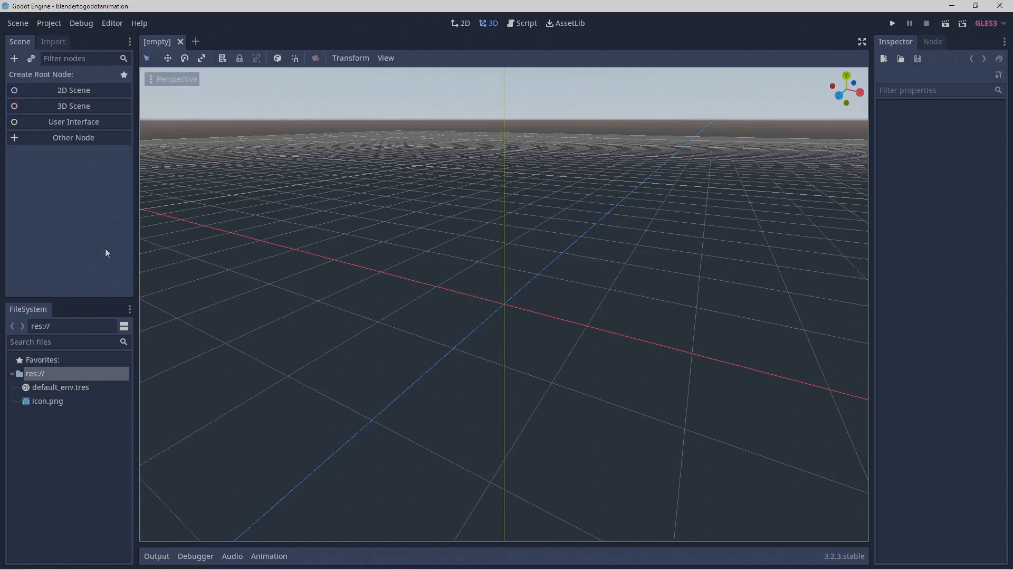
mouse_move(103, 225)
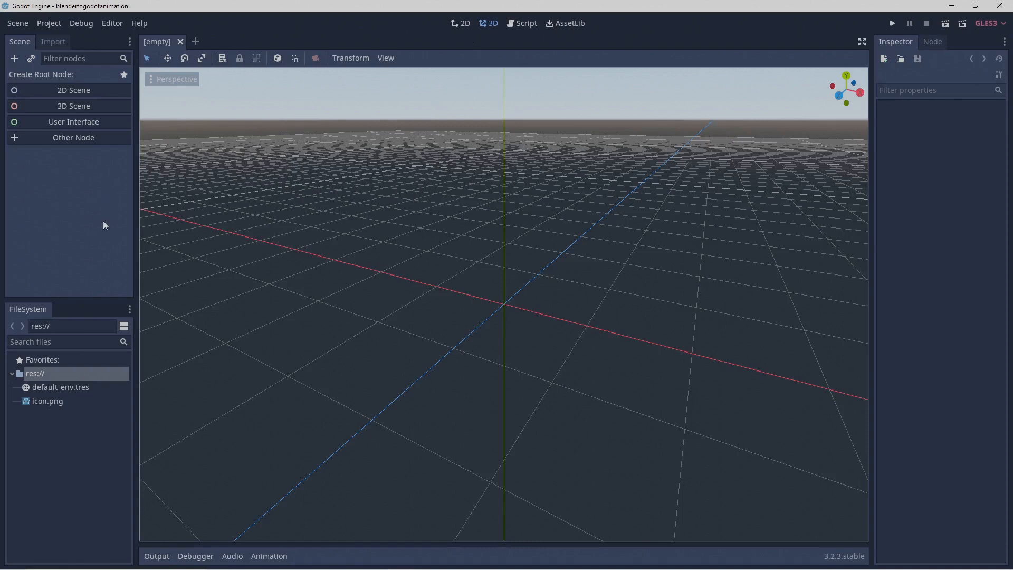
mouse_move(105, 180)
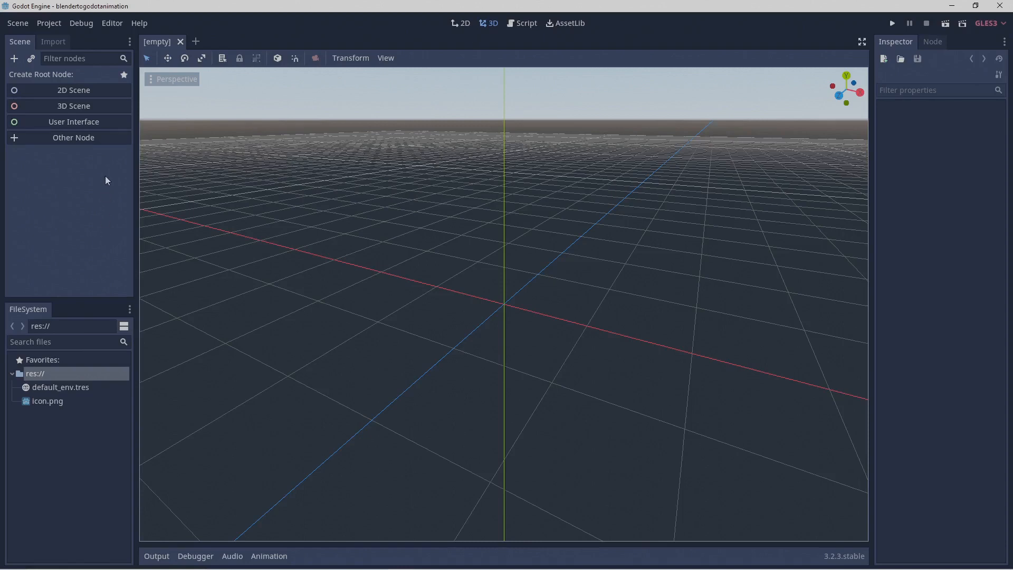
mouse_move(80, 455)
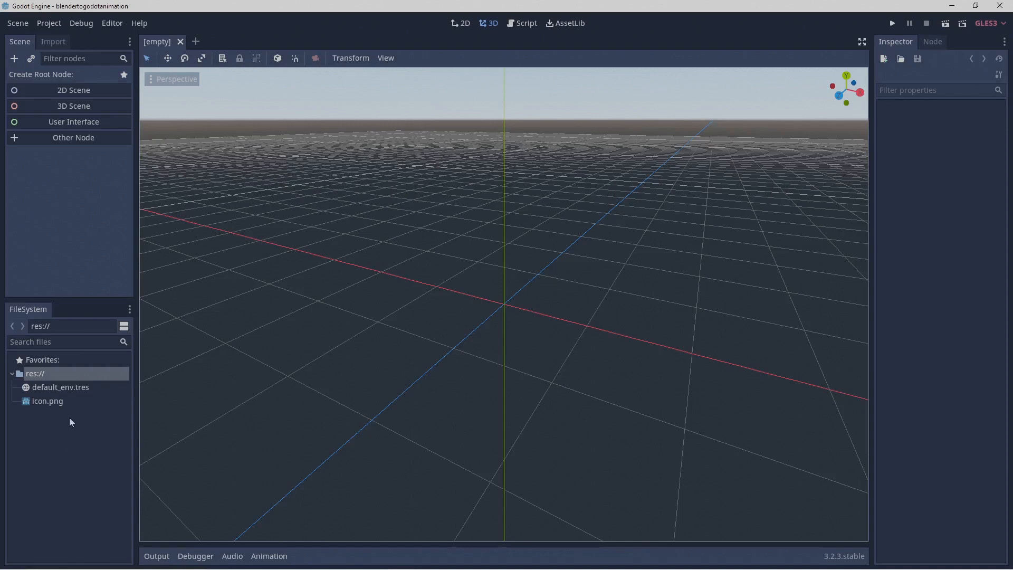
mouse_move(88, 419)
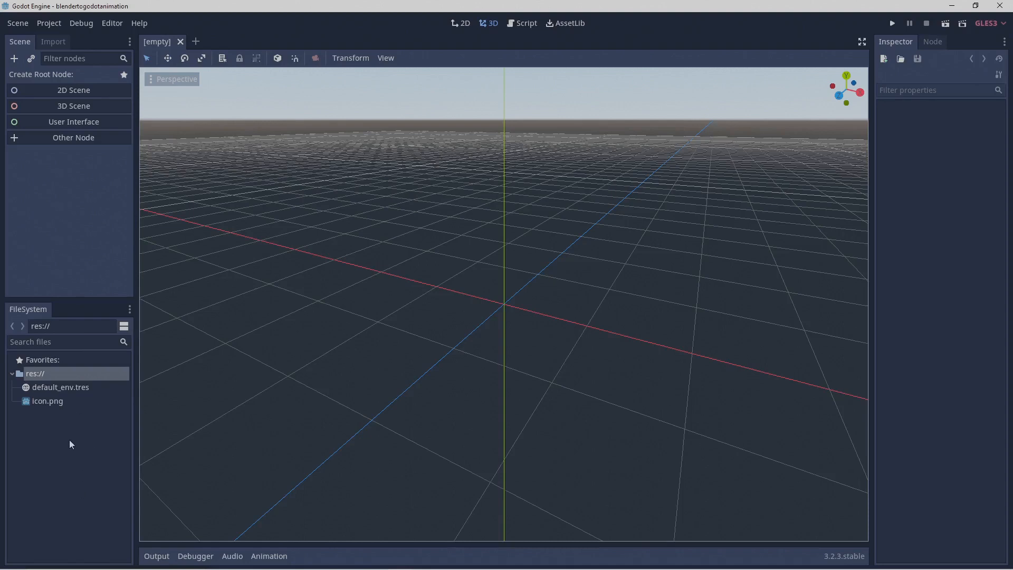
mouse_move(247, 557)
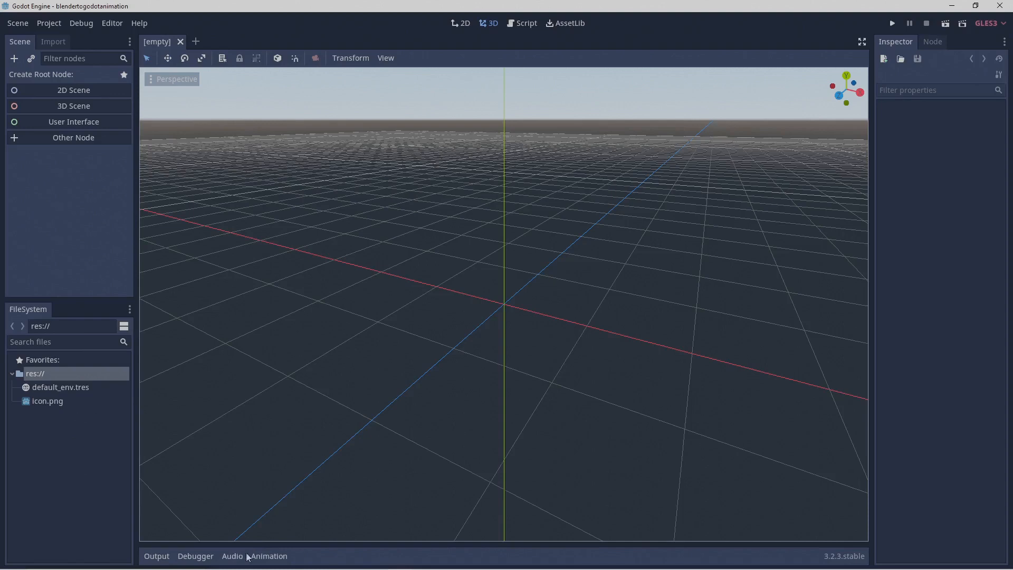
mouse_move(289, 558)
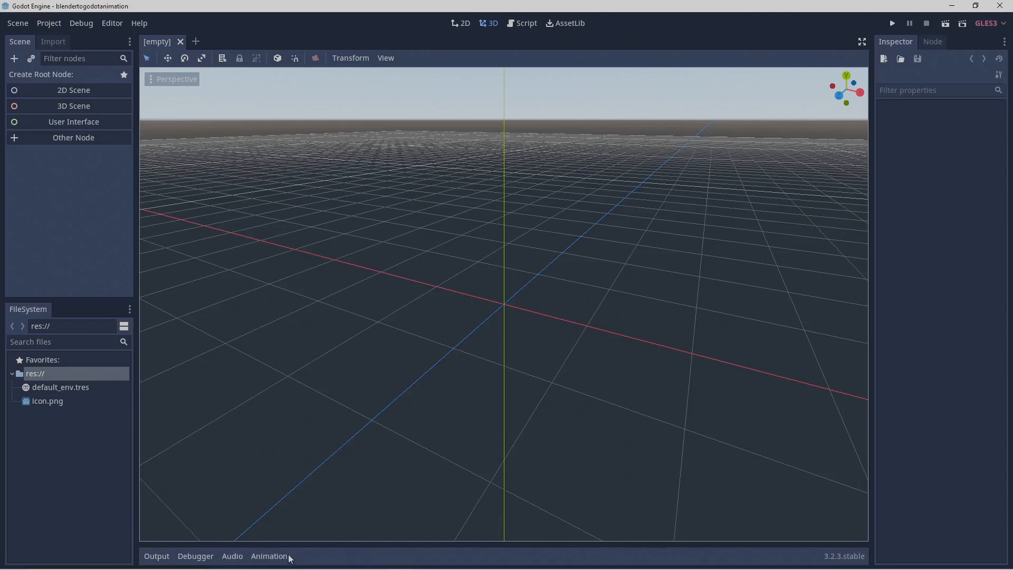
mouse_move(326, 557)
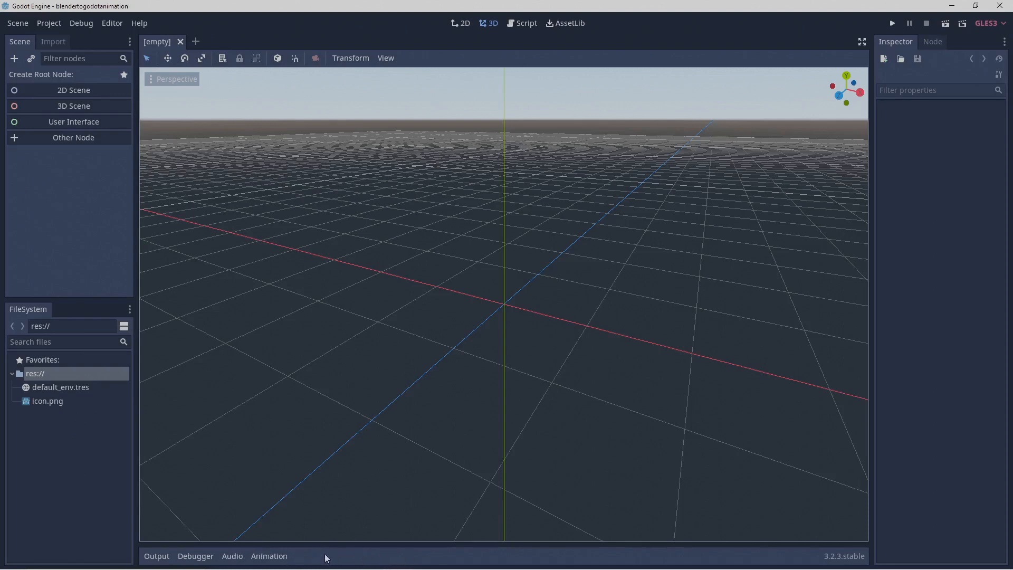
mouse_move(364, 557)
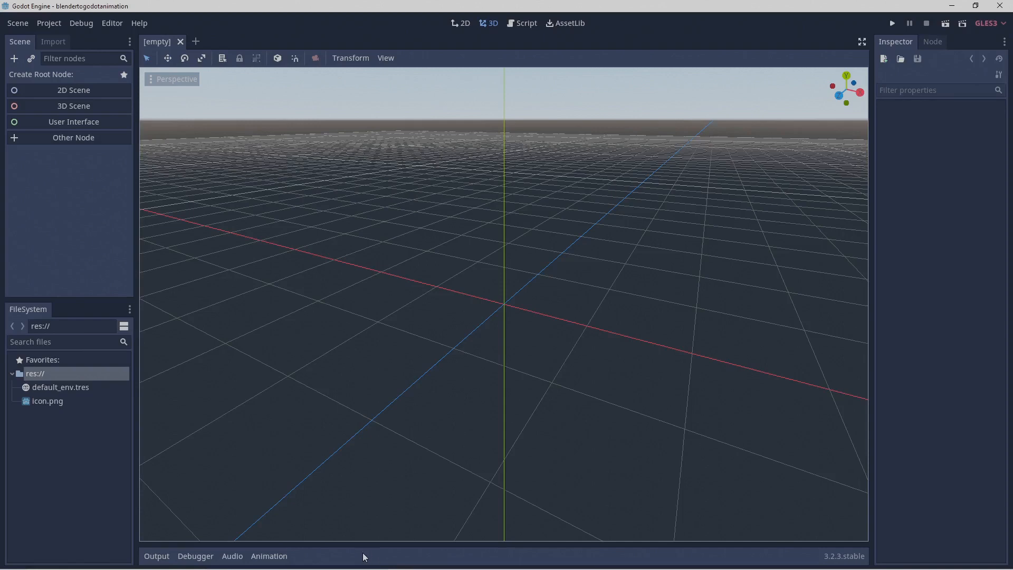
mouse_move(868, 315)
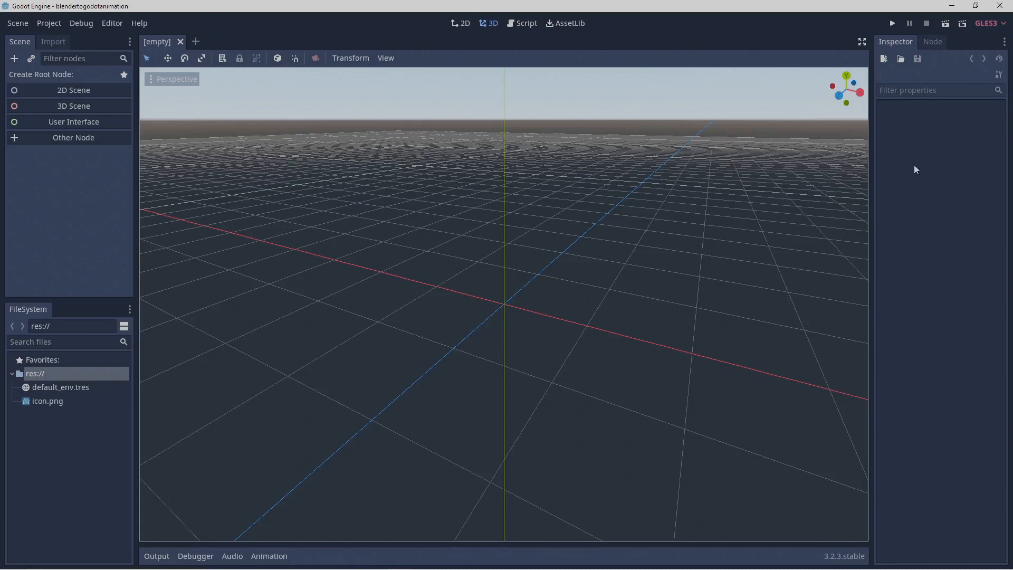
mouse_move(933, 206)
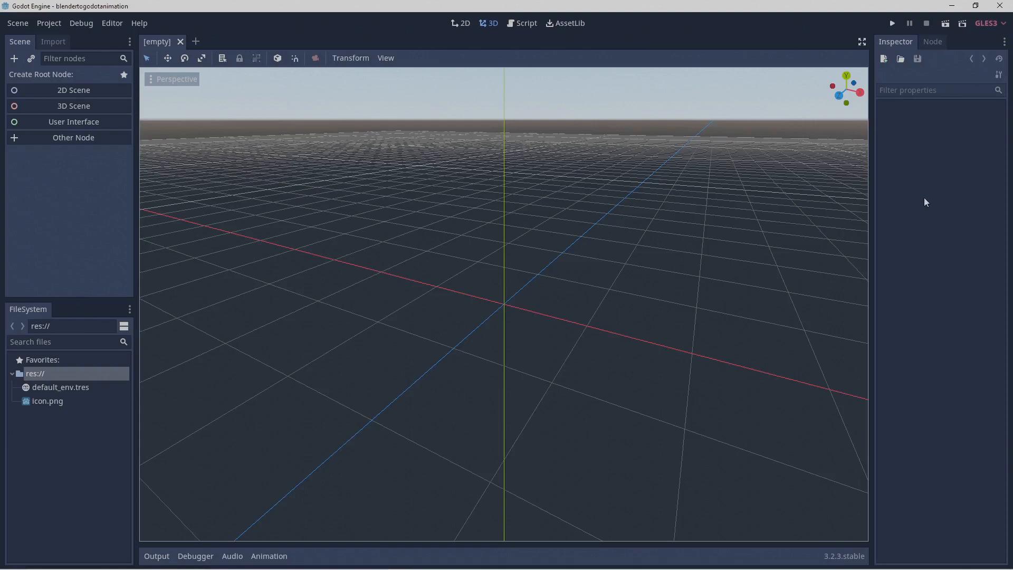
mouse_move(929, 199)
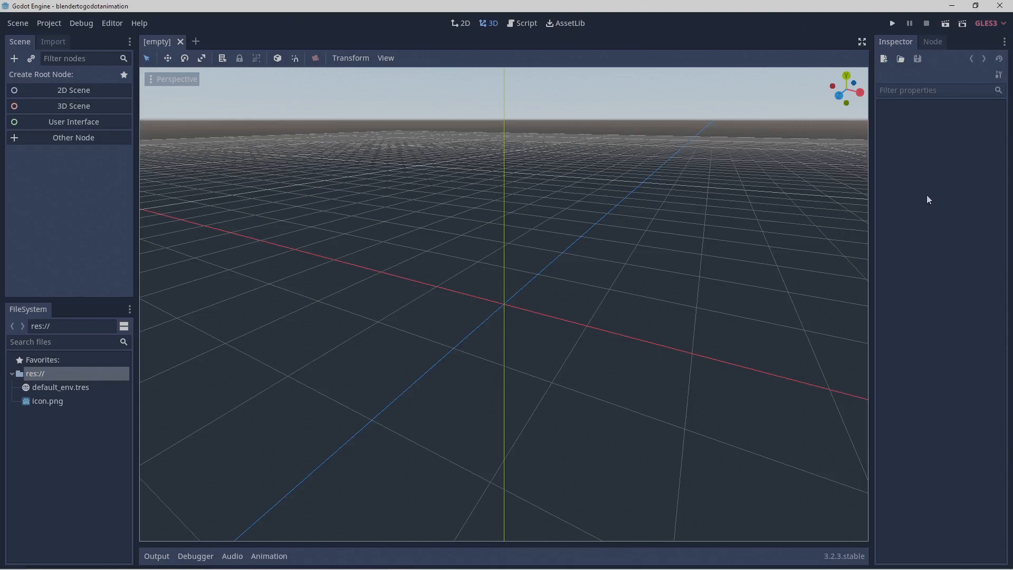